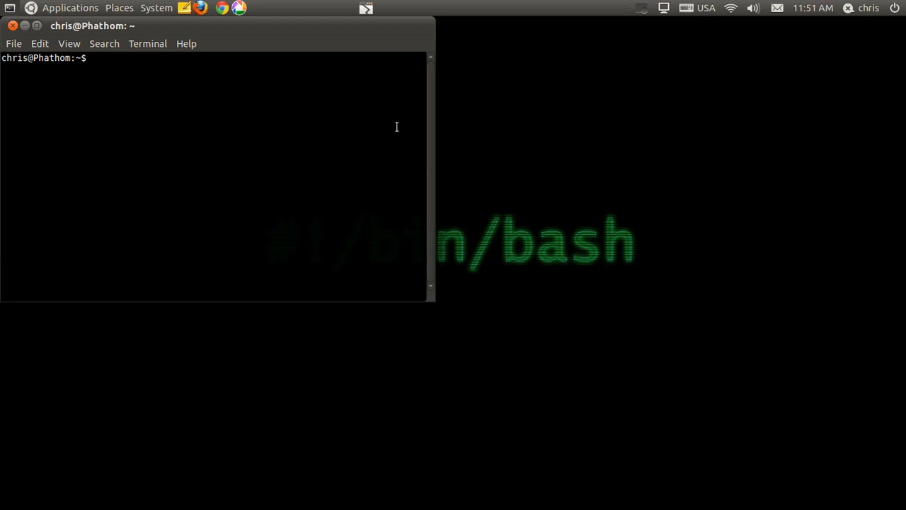
- Print "Hello World" with echo and select the printed output
type("echo")
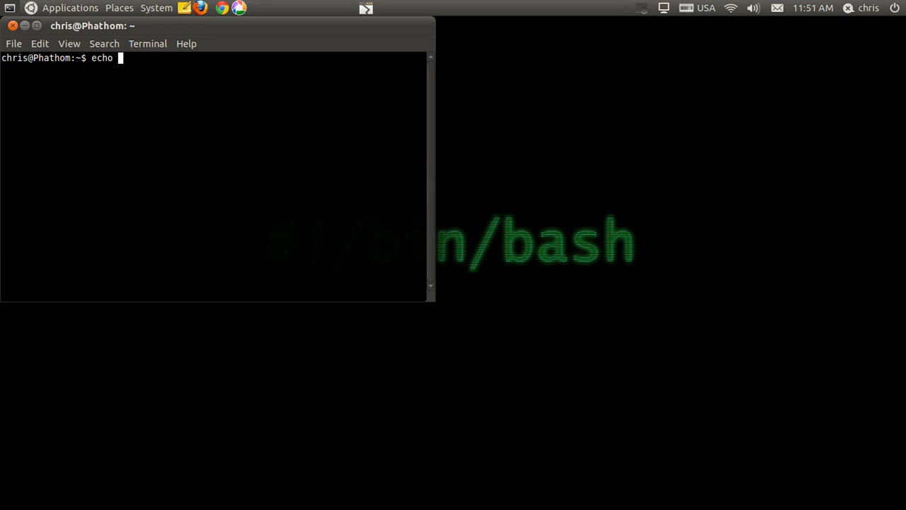
type("\"Hello World")
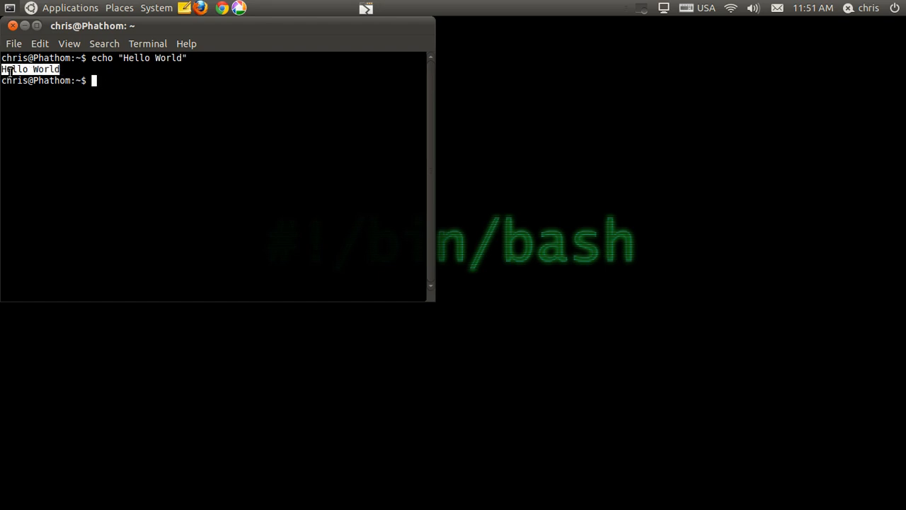
double_click(101, 58)
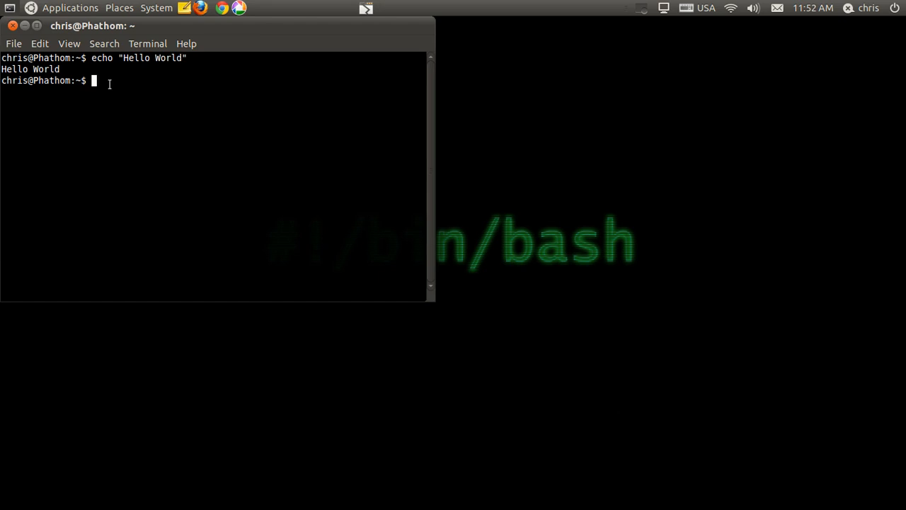
- Redirect echo "Hello World" into ~/Desktop/HelloWorld.txt
type("echo")
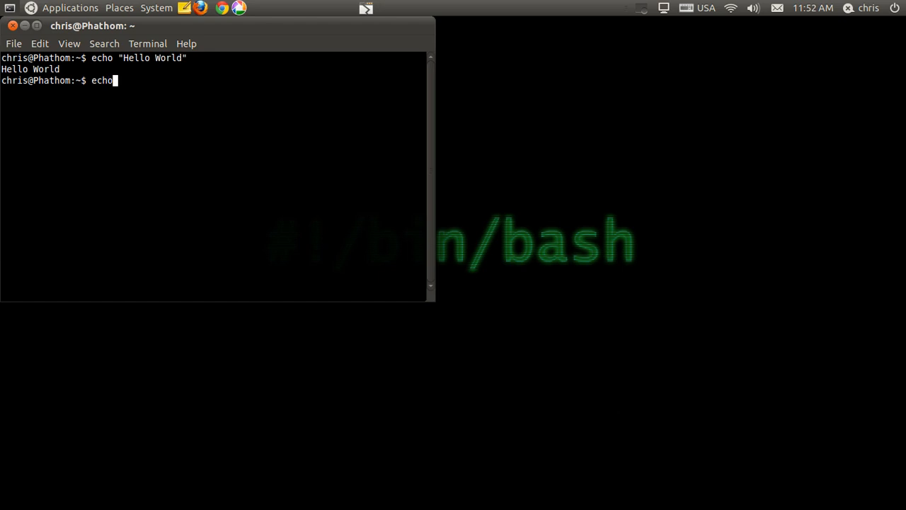
type("\"Hello W")
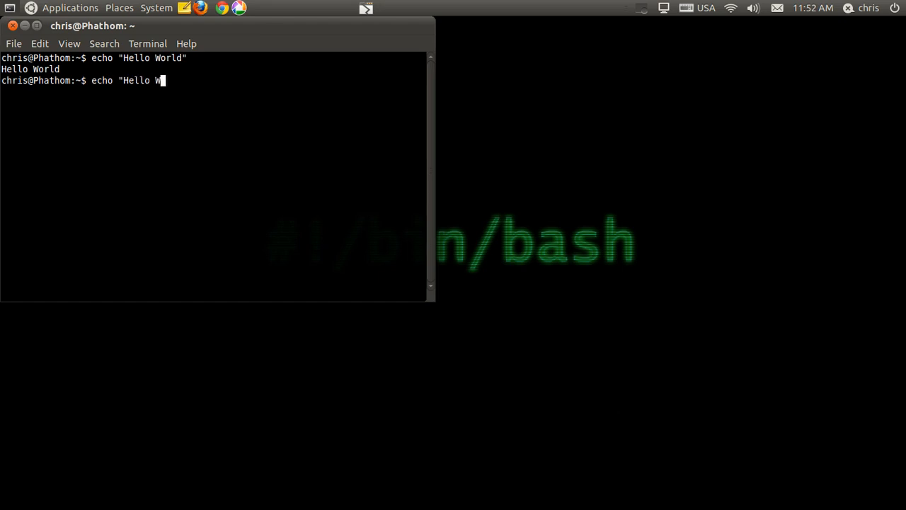
type("orld\"")
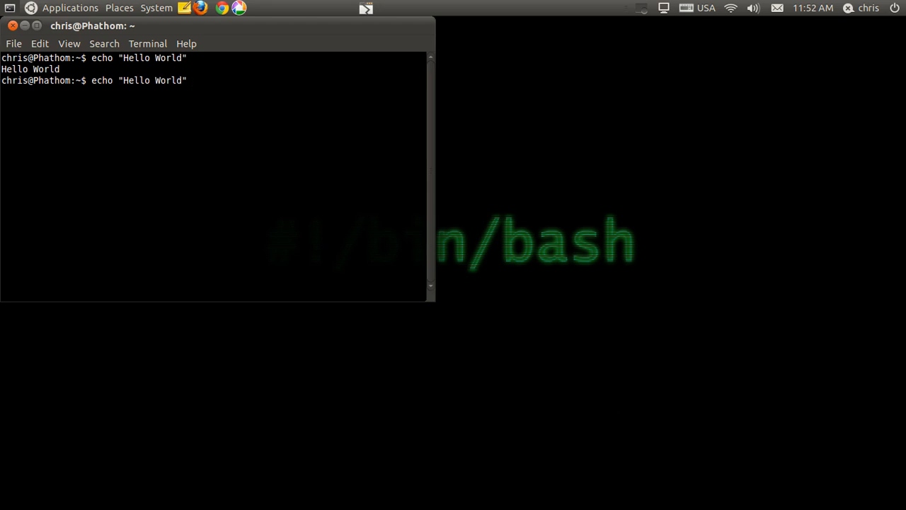
type(">")
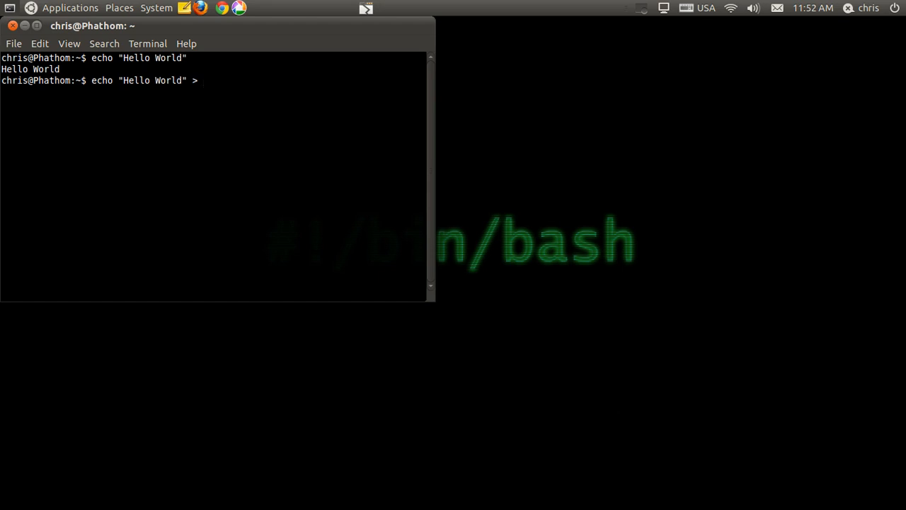
type("Hello")
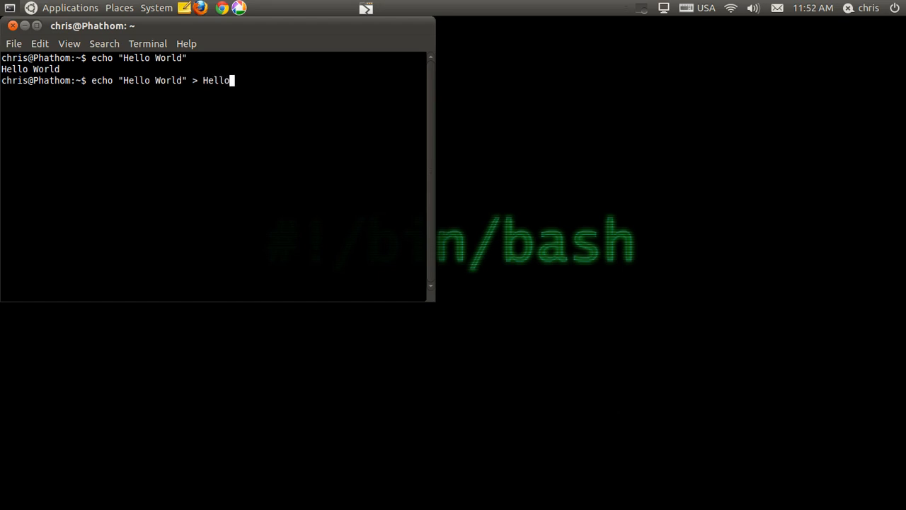
type("World.txt")
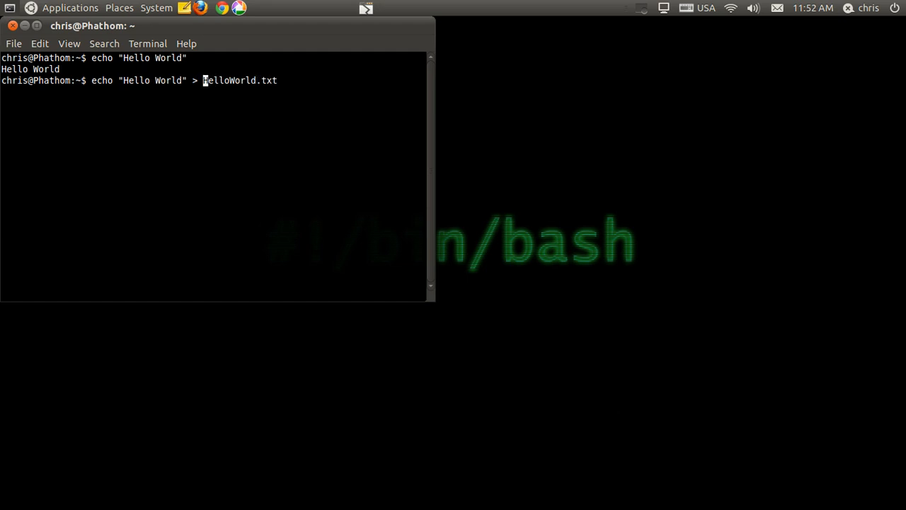
type("~/Desktop/")
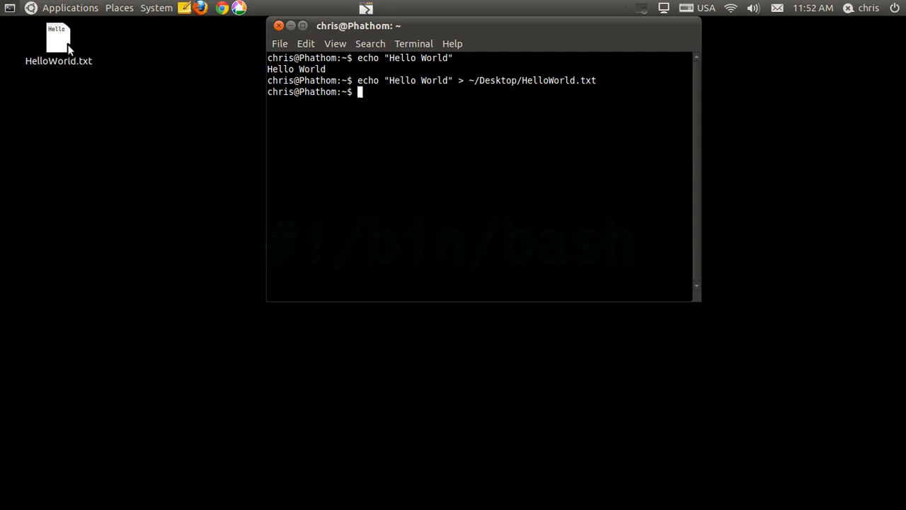
- View HelloWorld.txt from the Desktop in gedit, then return to the terminal
left_click(58, 44)
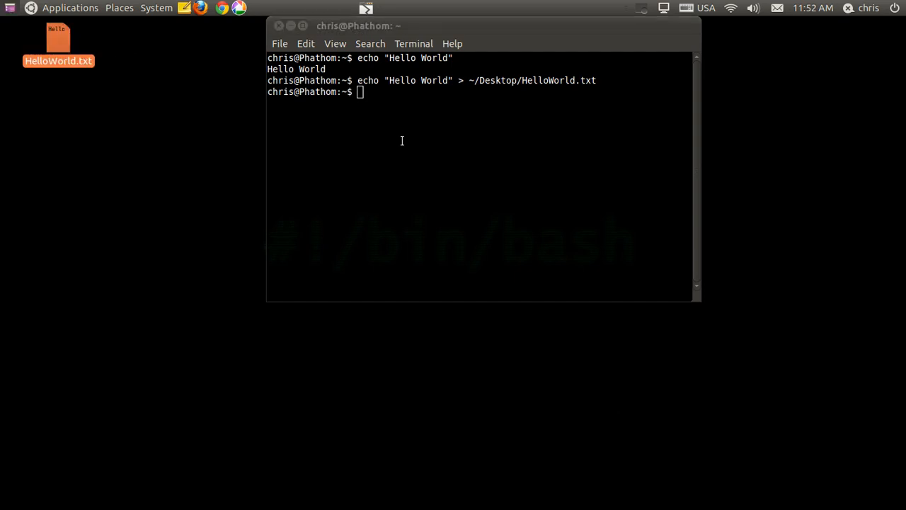
double_click(57, 41)
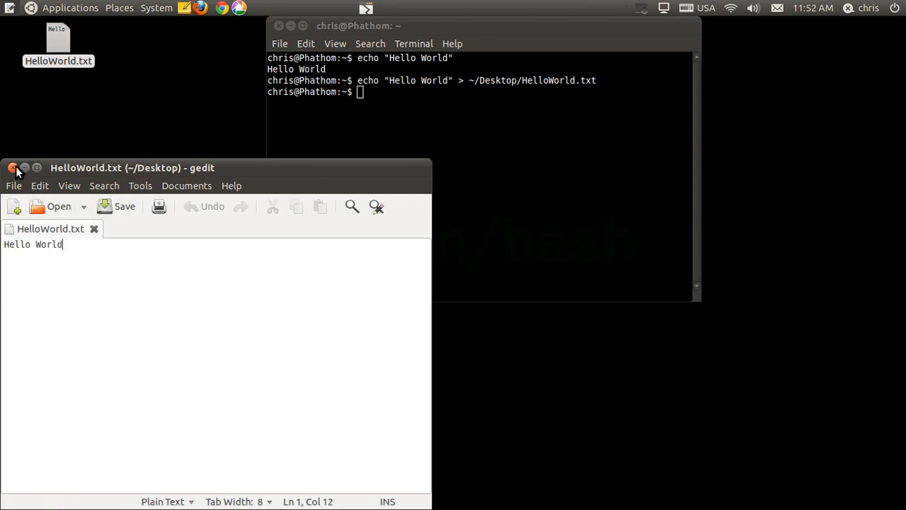
left_click(372, 25)
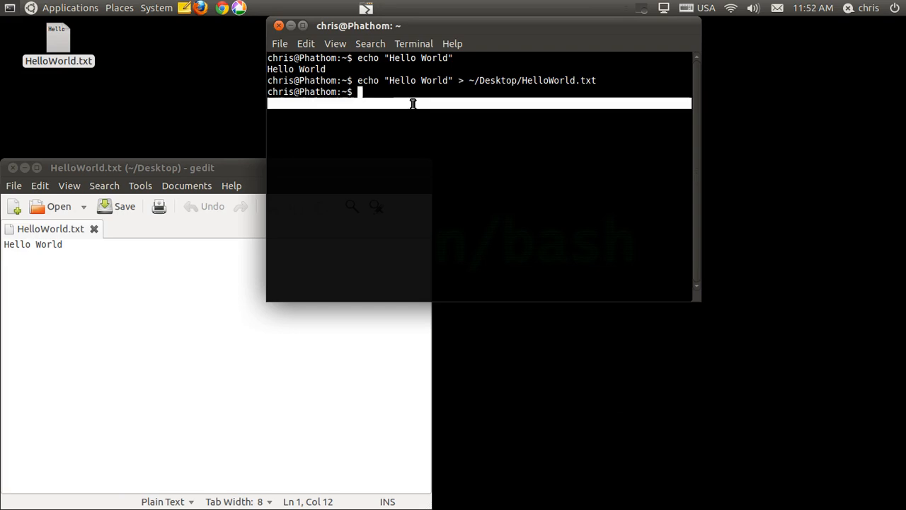
- Append "Hi ther" to ~/Desktop/HelloWorld.txt with >> and reopen the file in gedit
type("e")
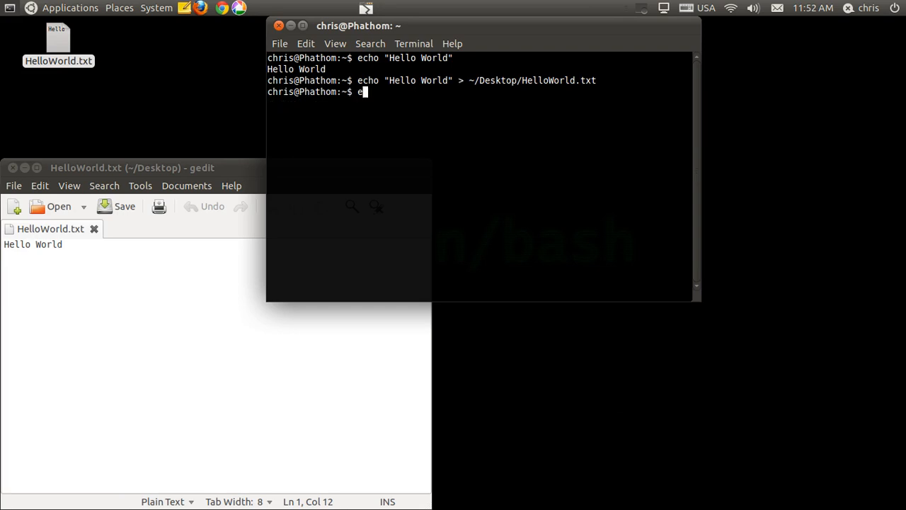
type("cho \"")
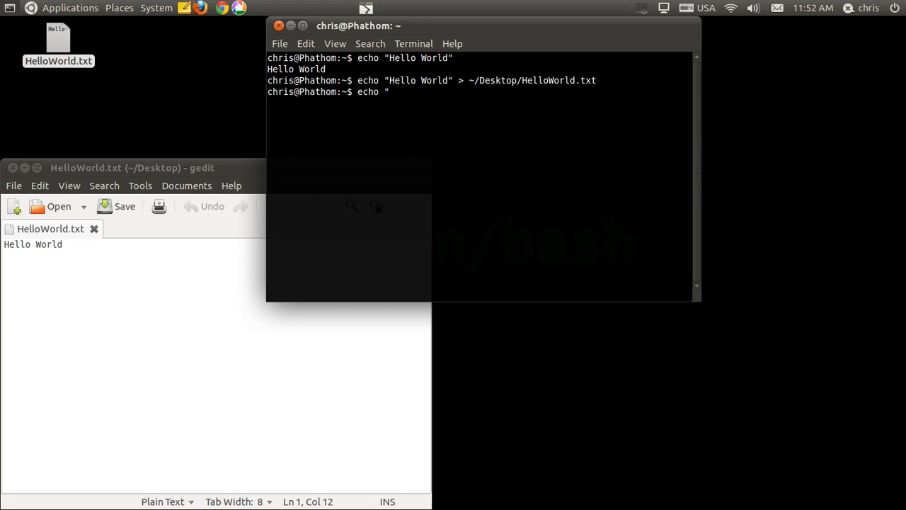
type("Hi ther")
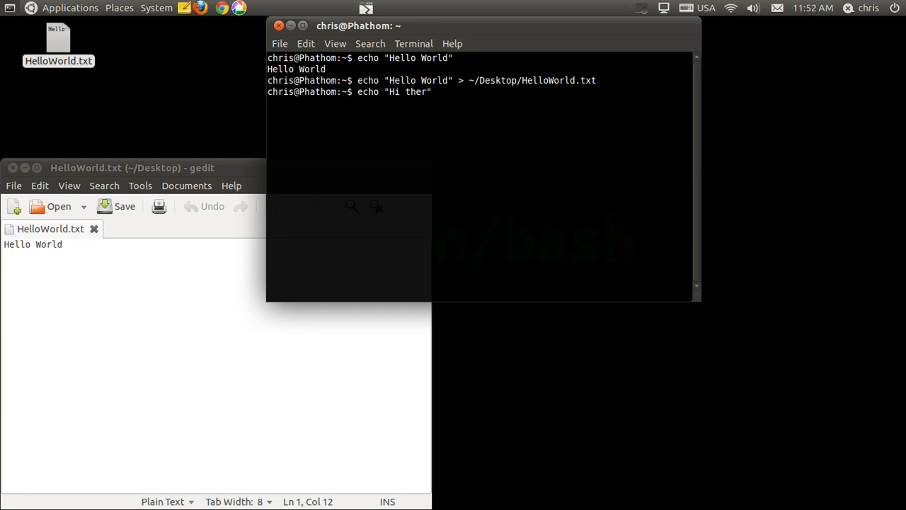
type(">>")
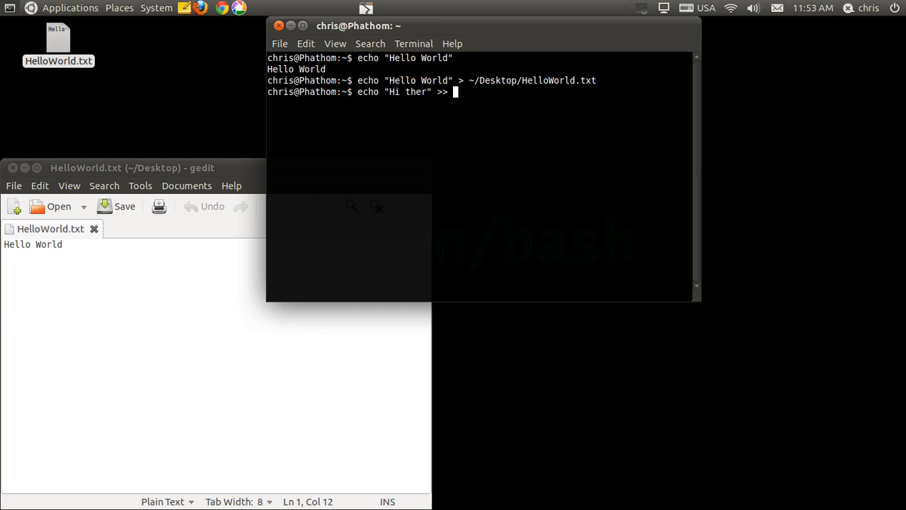
type("~/Desktop/")
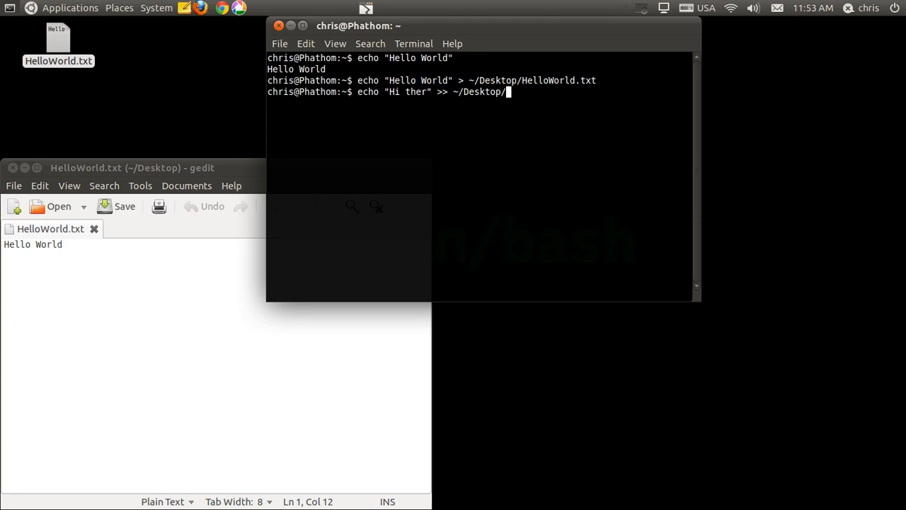
type("Hellow")
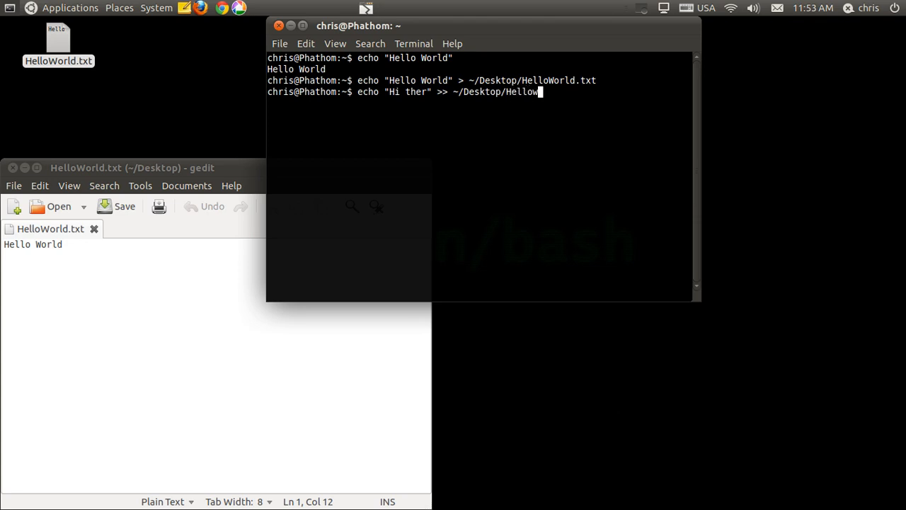
type("orld.t")
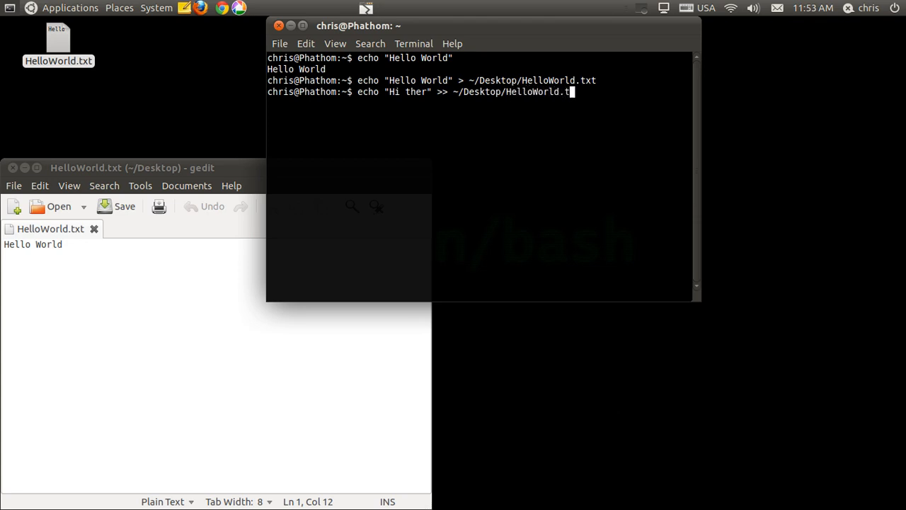
key("Return")
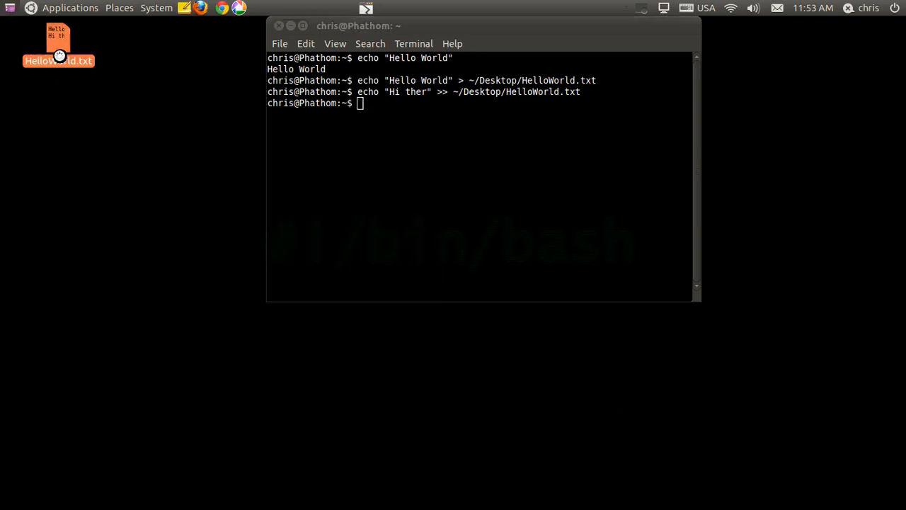
double_click(58, 40)
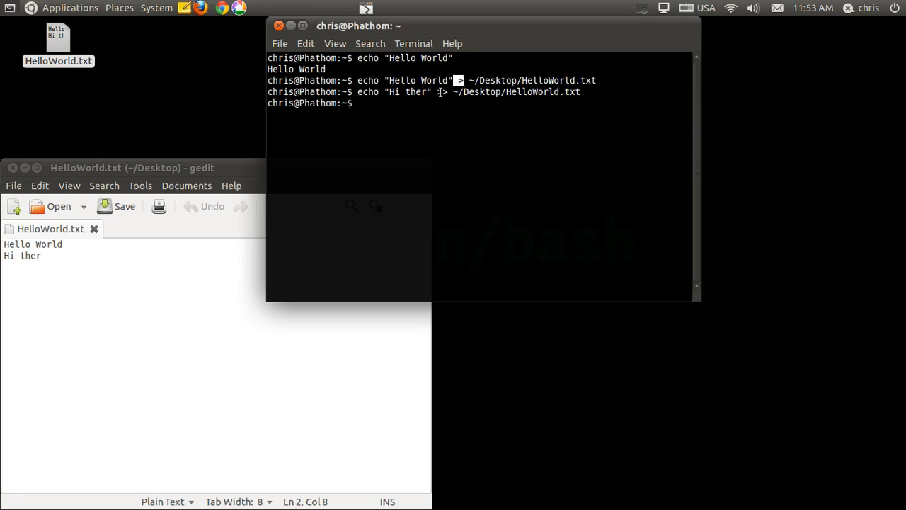
mouse_move(446, 99)
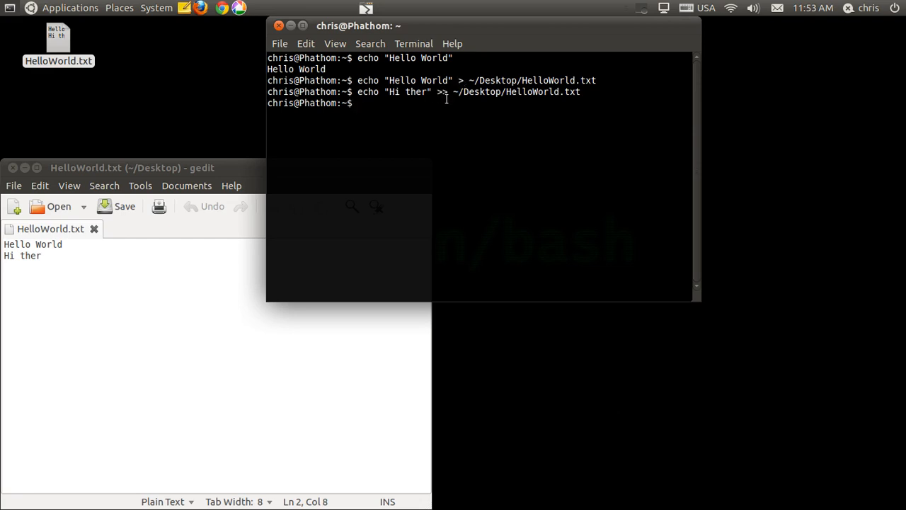
- Overwrite ~/Desktop/HelloWorld.txt with "whats up?" using >, then close and reopen it in gedit
type("echo")
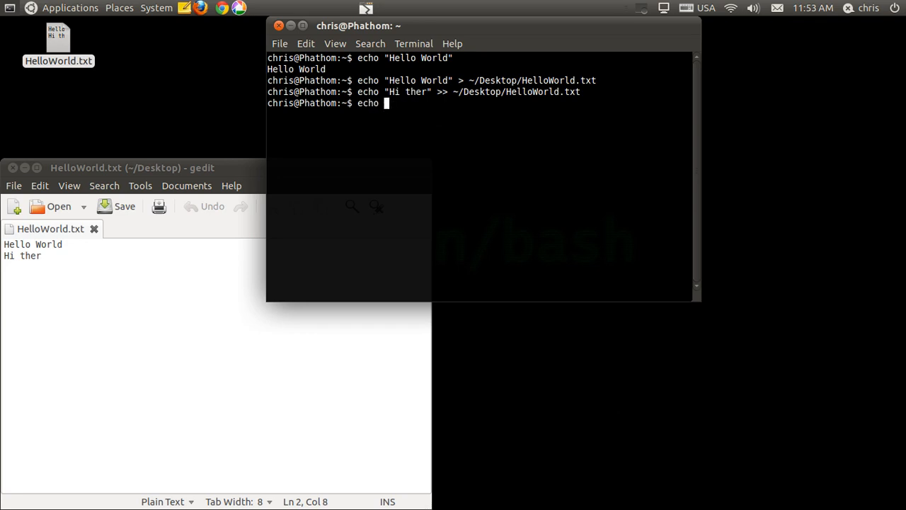
type("\"whats up")
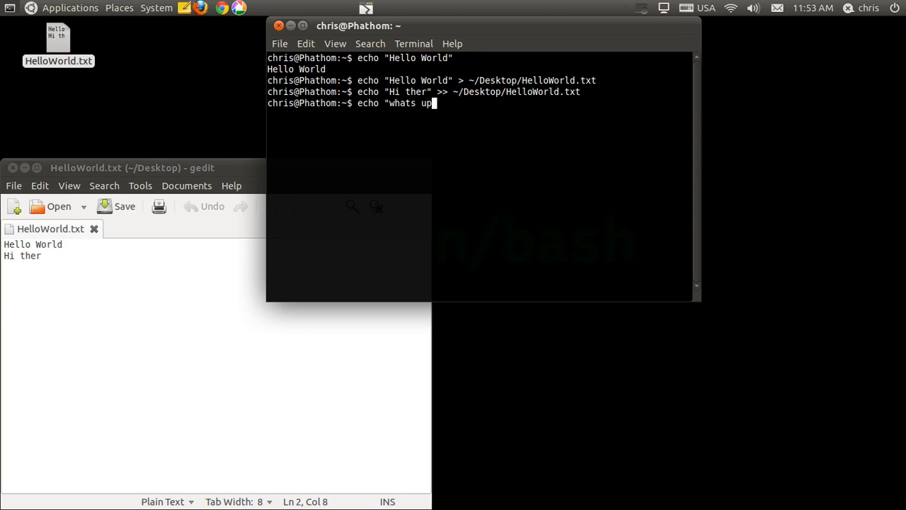
type("?\" >")
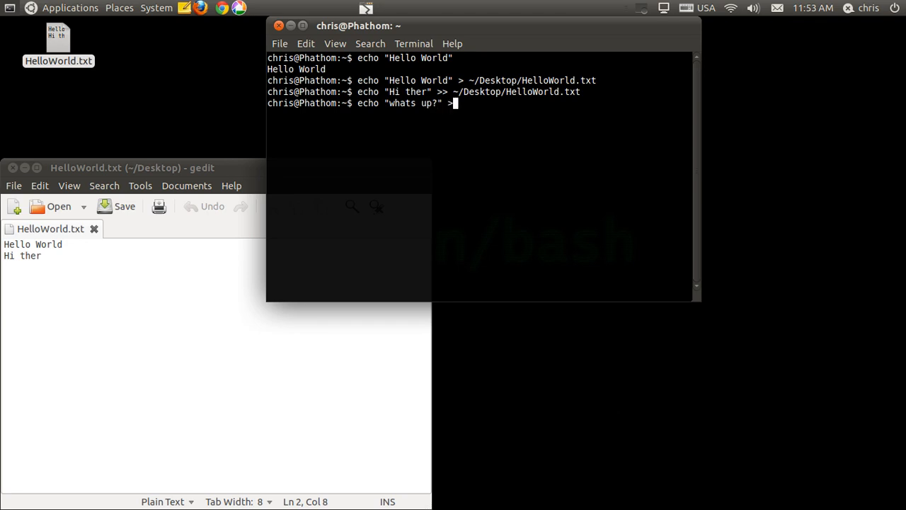
type("~/")
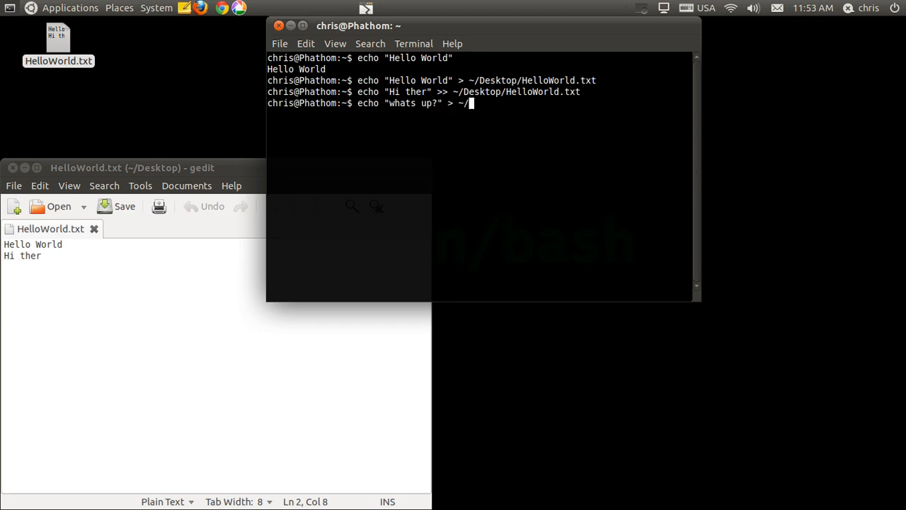
type("Des")
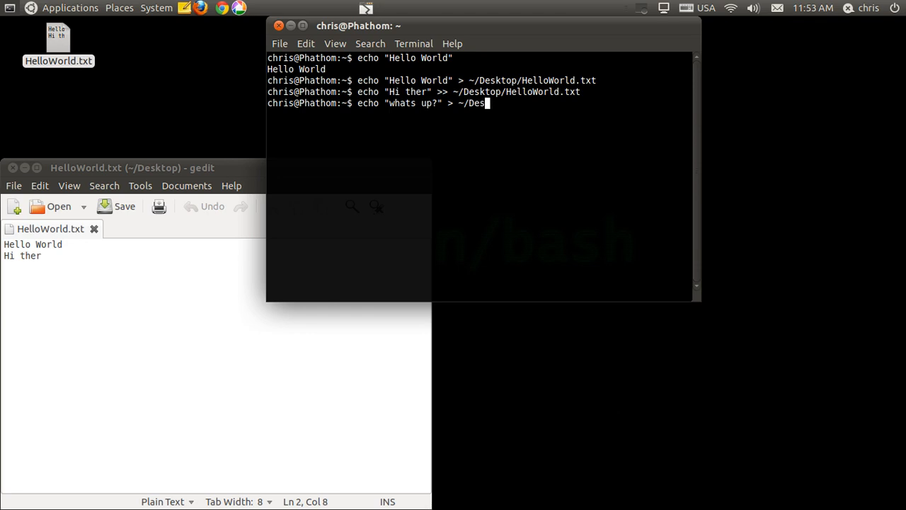
type("ktop/")
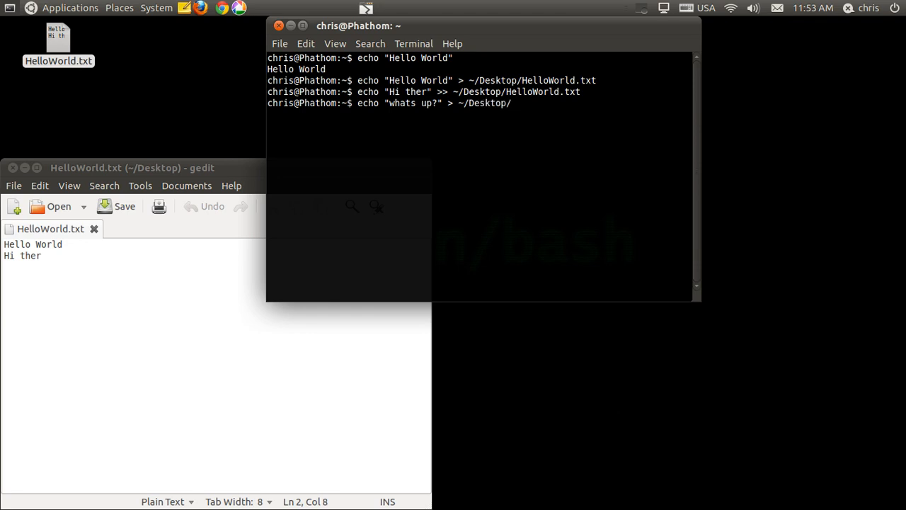
type("HelloWorld.txt")
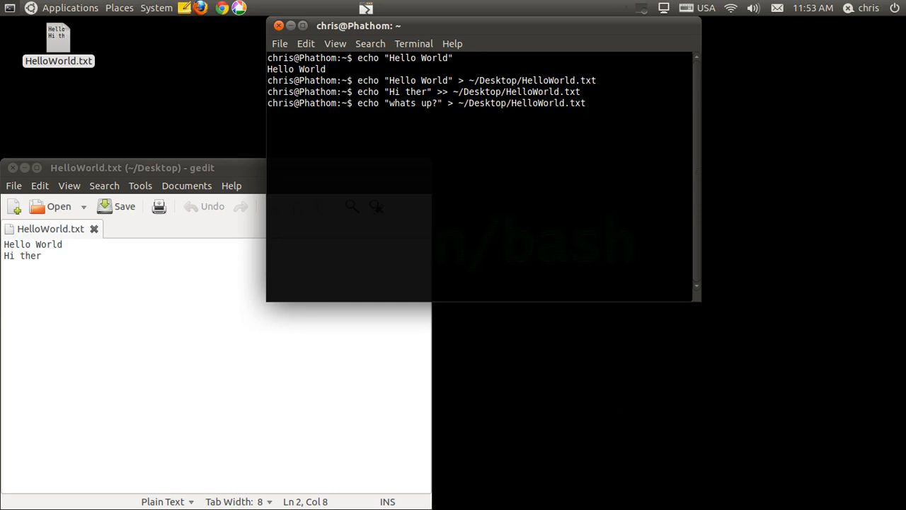
key("Return")
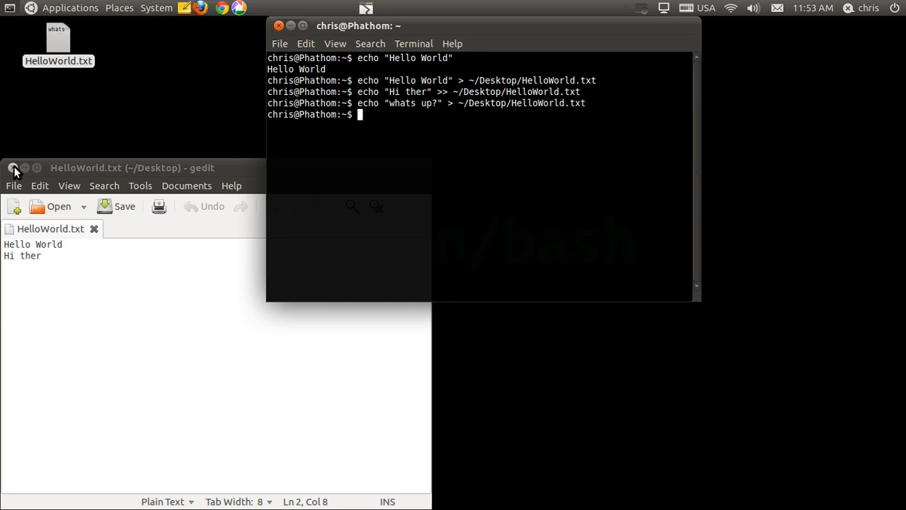
left_click(13, 170)
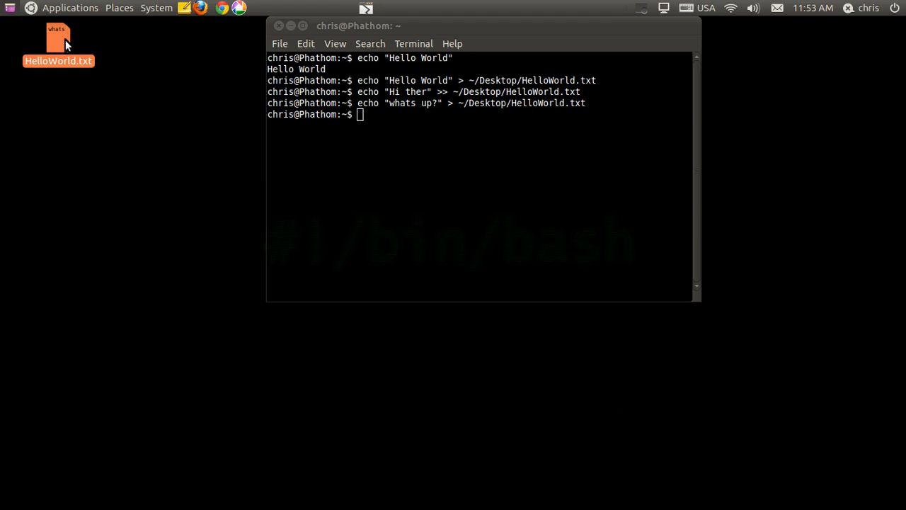
double_click(58, 42)
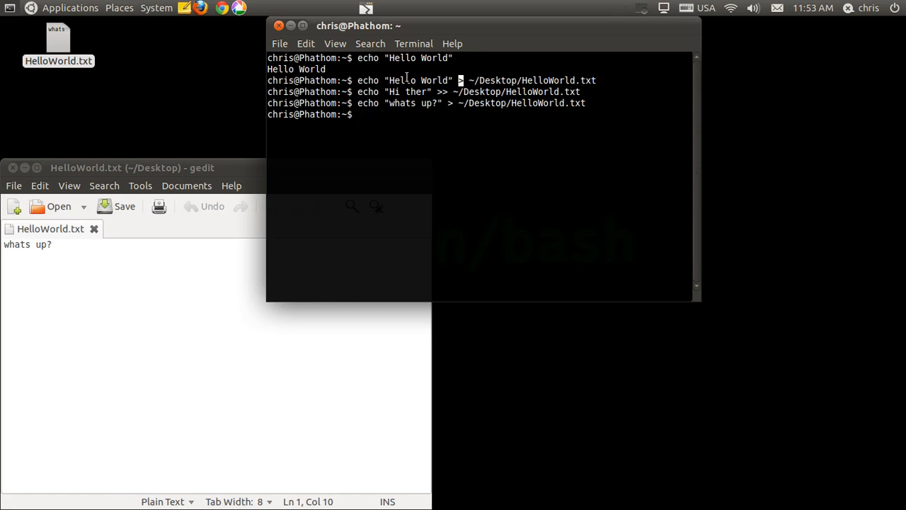
- Select the single > redirection symbol in the overwrite command
double_click(413, 80)
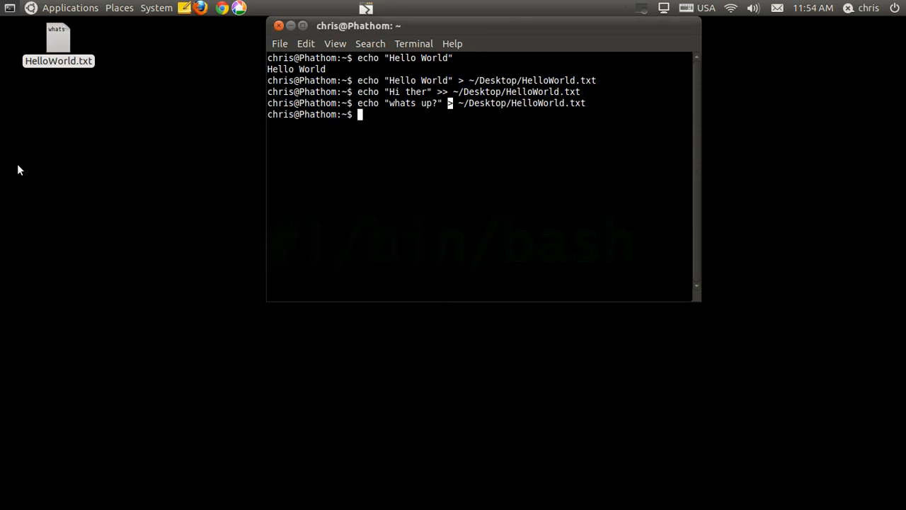
- Run sudo lshw to list the laptop's hardware
left_click(59, 41)
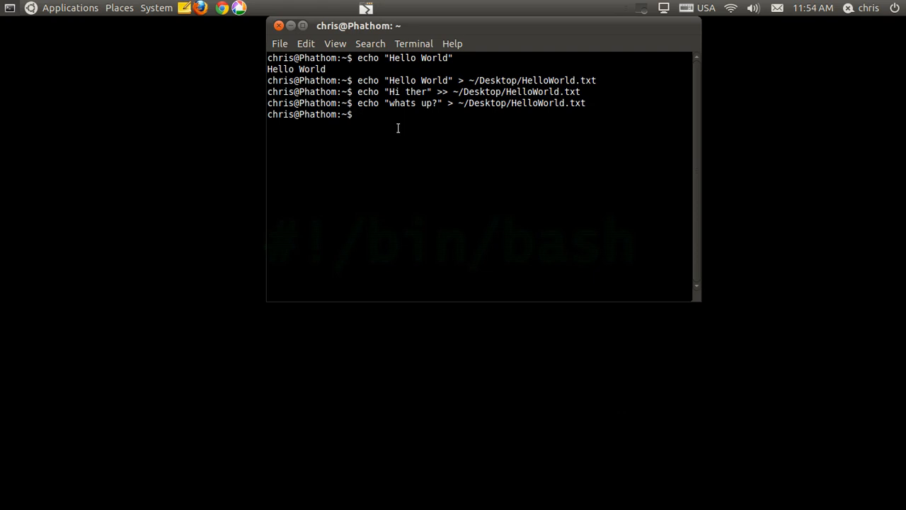
type("lsh")
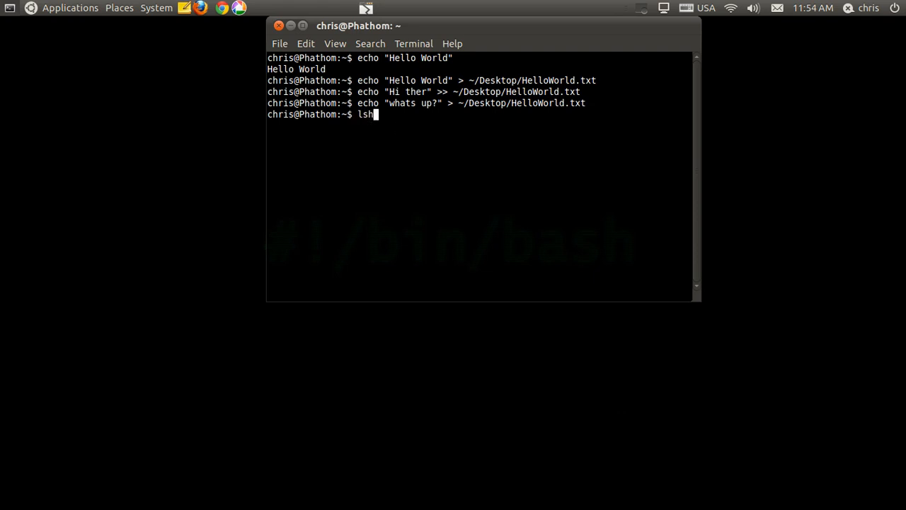
type("w")
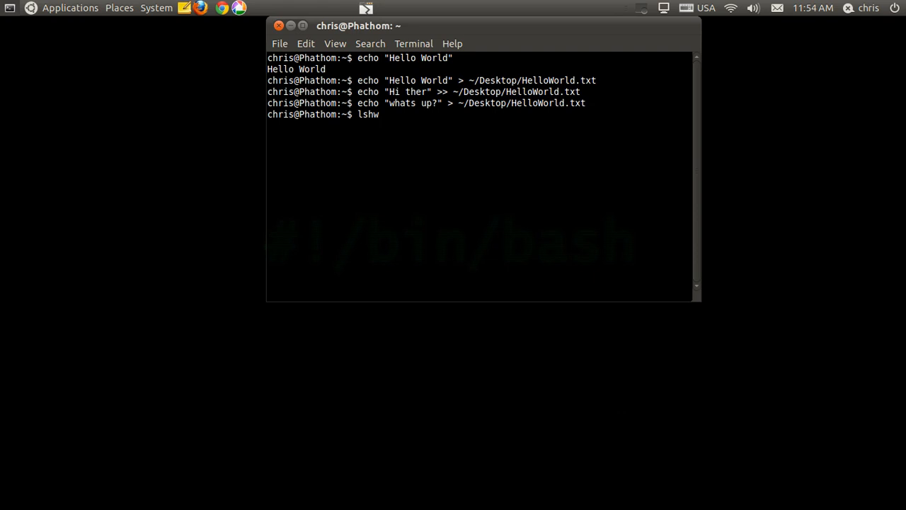
type("sudo")
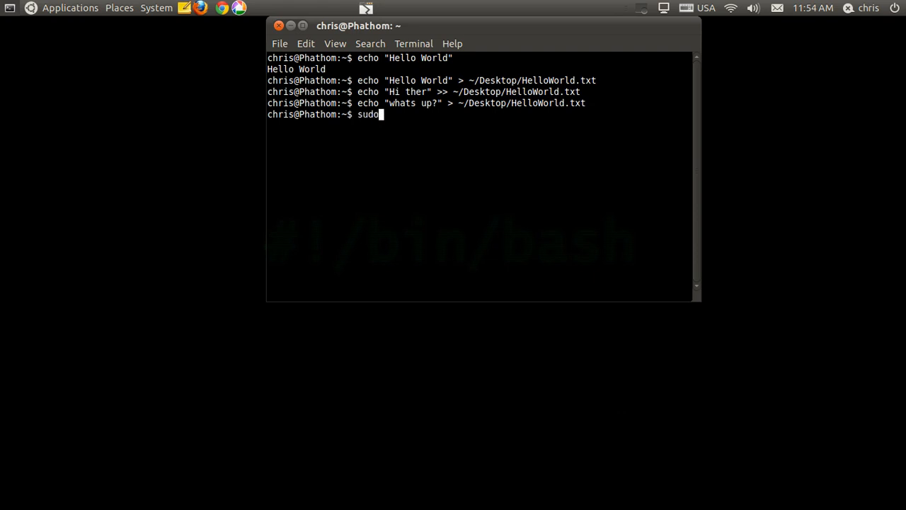
type("lshw")
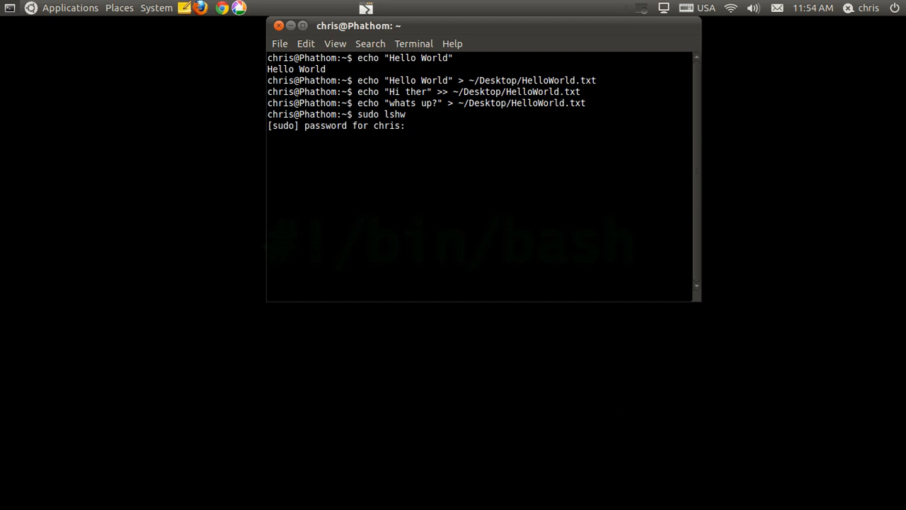
key("Return")
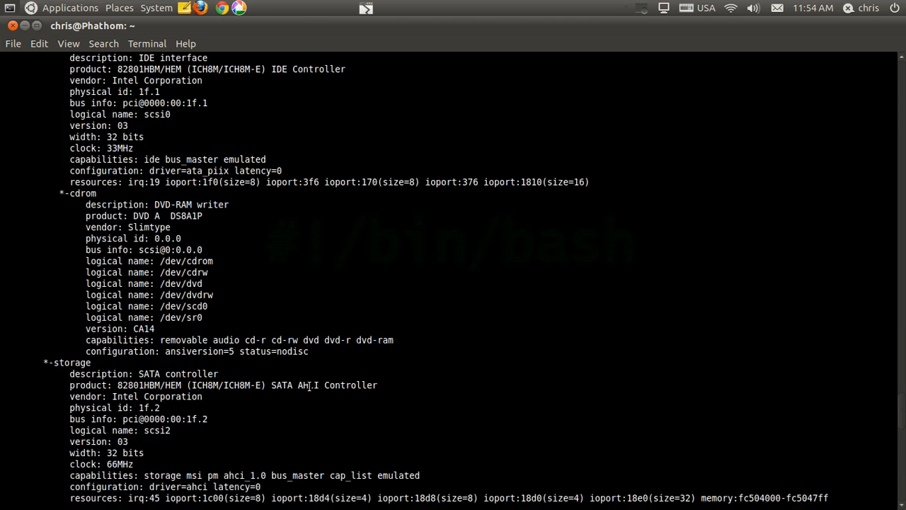
- Scroll through the lshw output, briefly marking the graphics controller product name
scroll("down", 3)
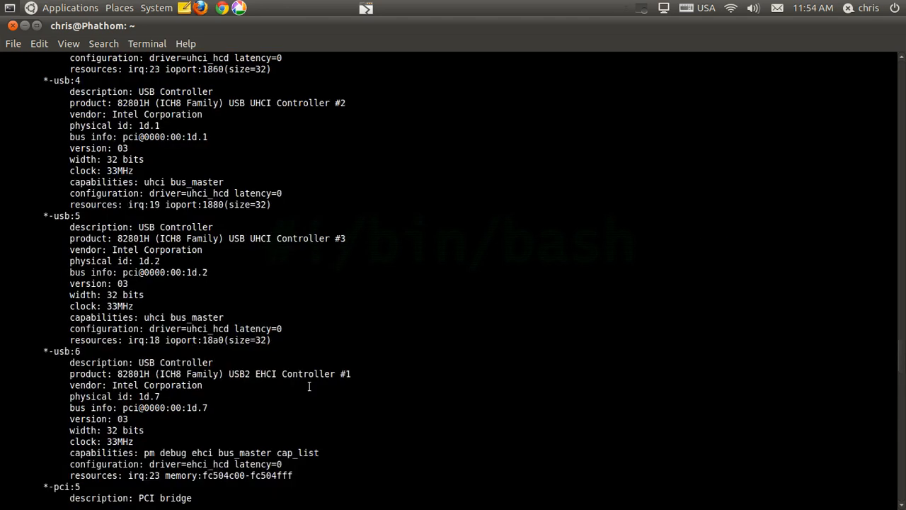
scroll("down", 3)
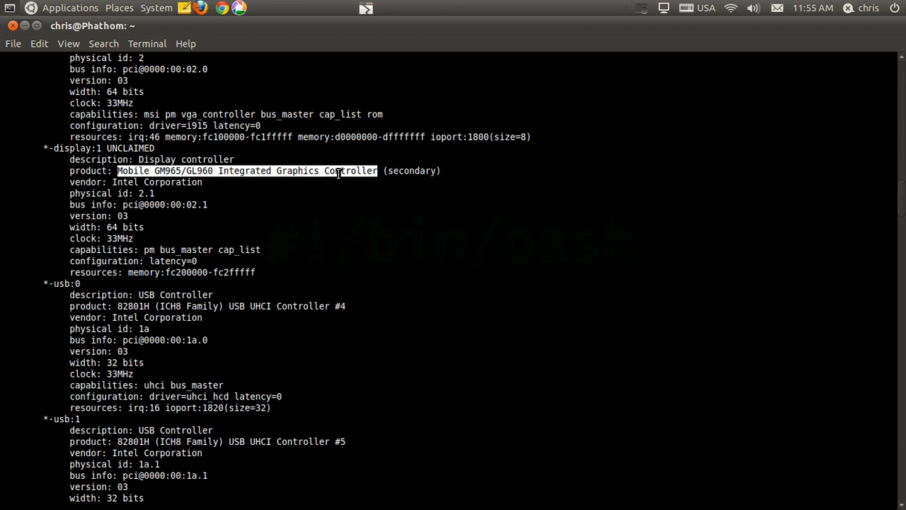
double_click(185, 158)
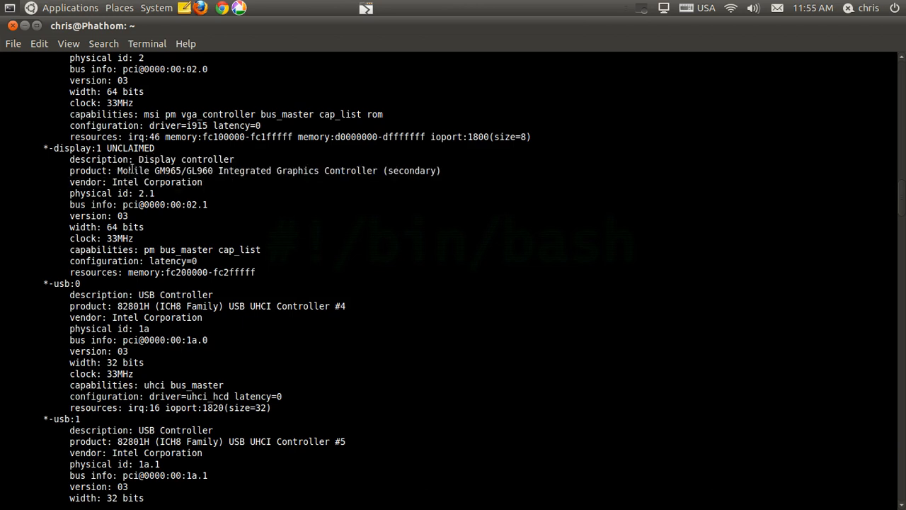
double_click(145, 170)
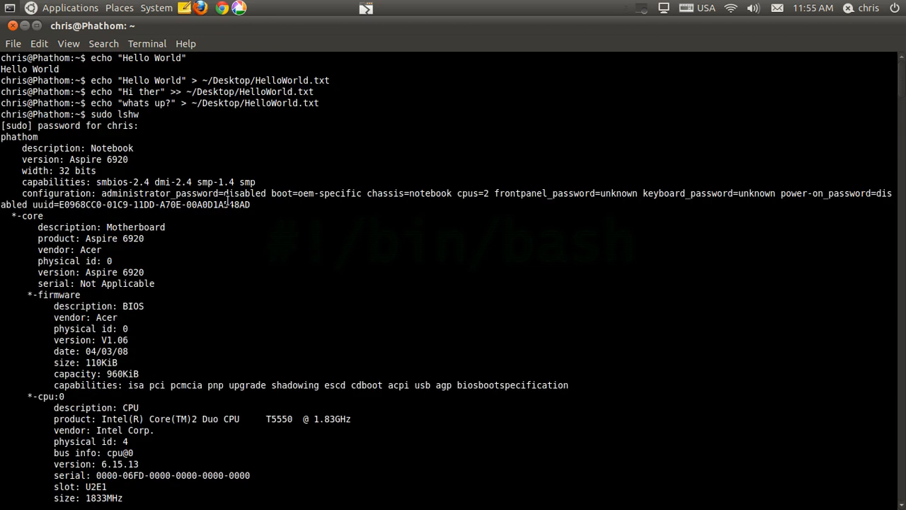
scroll("down", 3)
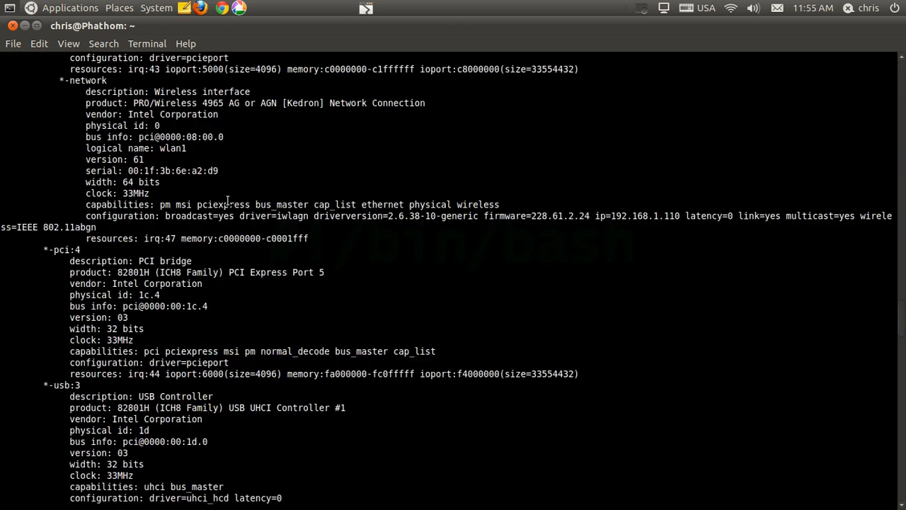
scroll("down", 3)
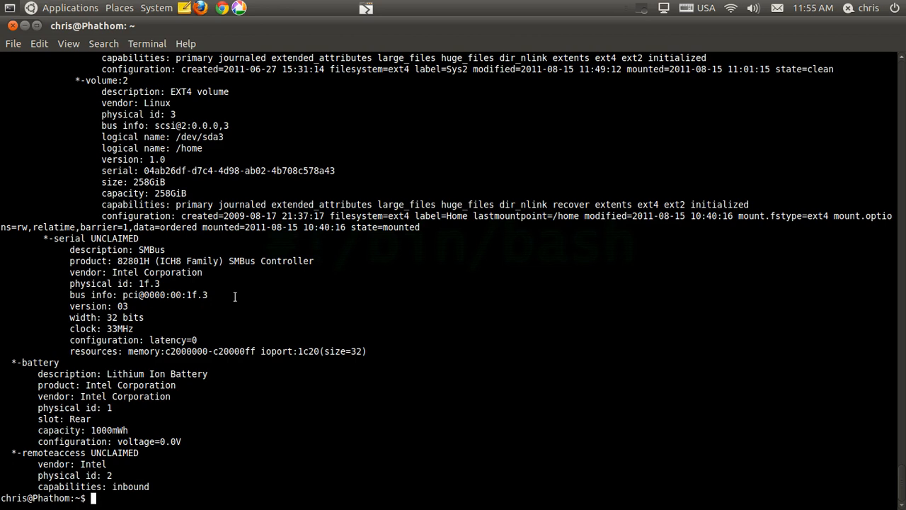
- Run sudo lshw > ~/Desktop/lshwResult.txt to save the hardware report
type("sudo lshw")
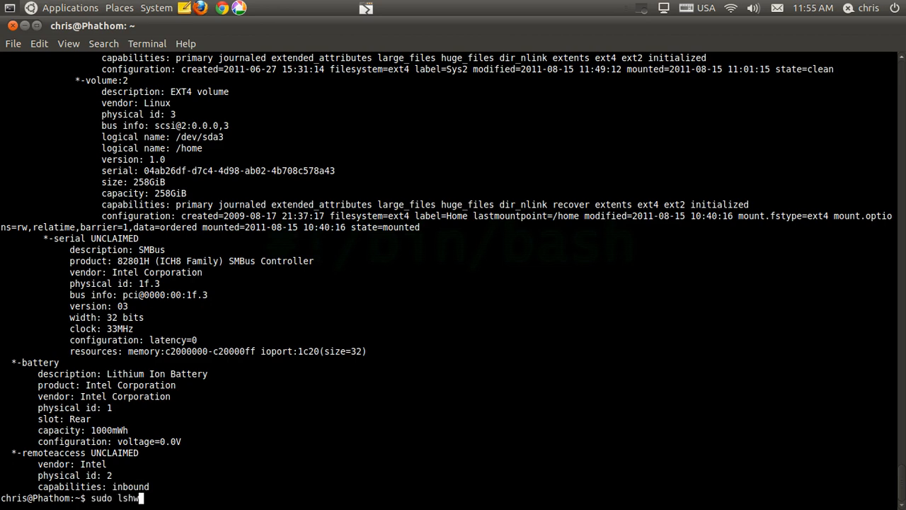
type(">")
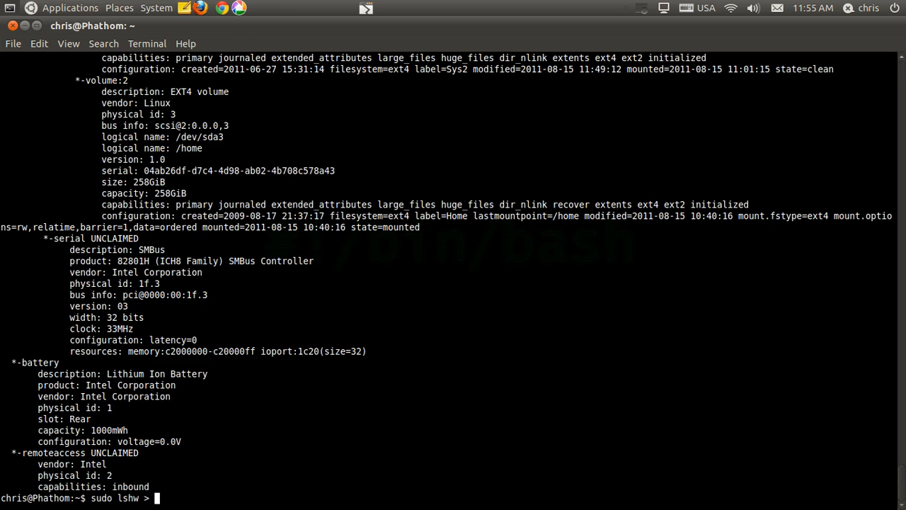
type("~/Desktop/")
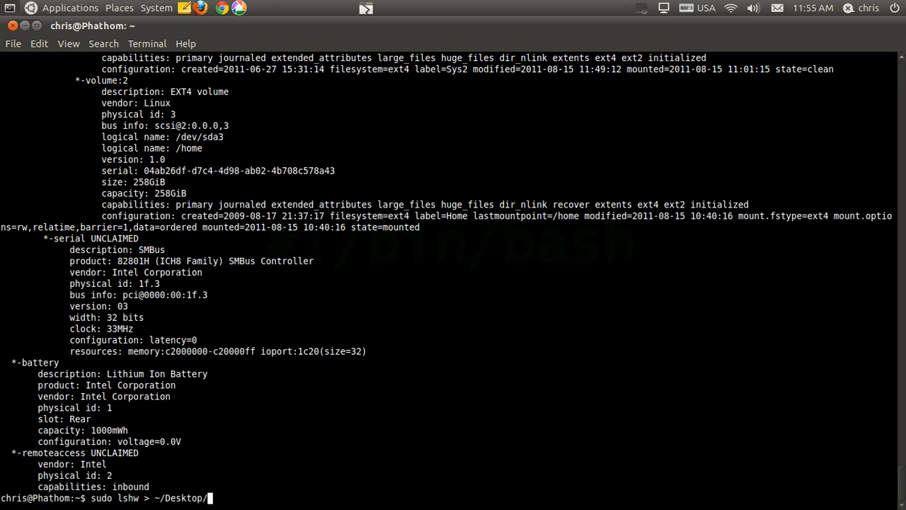
type("lshwResult.txt")
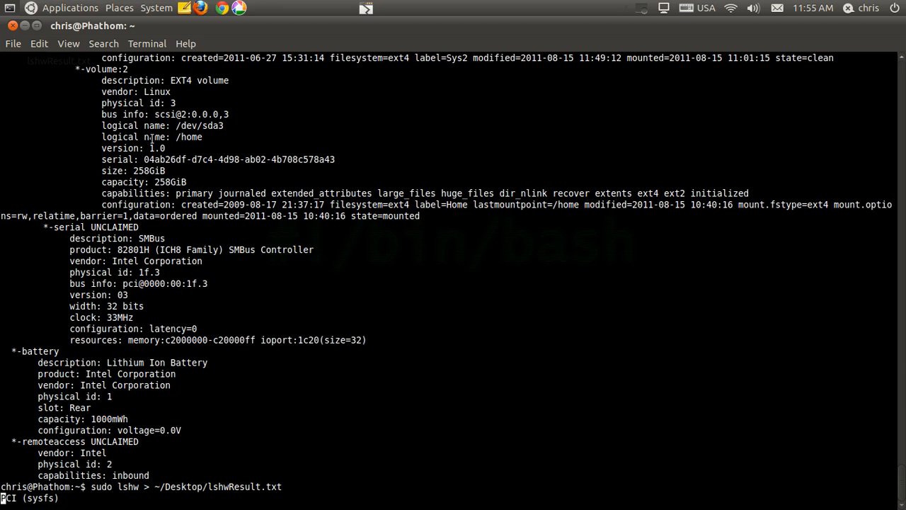
key("Return")
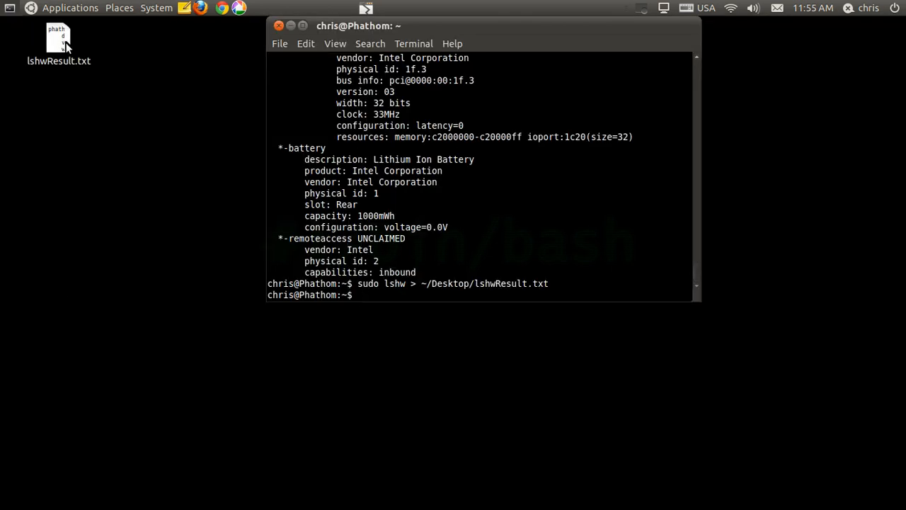
double_click(58, 39)
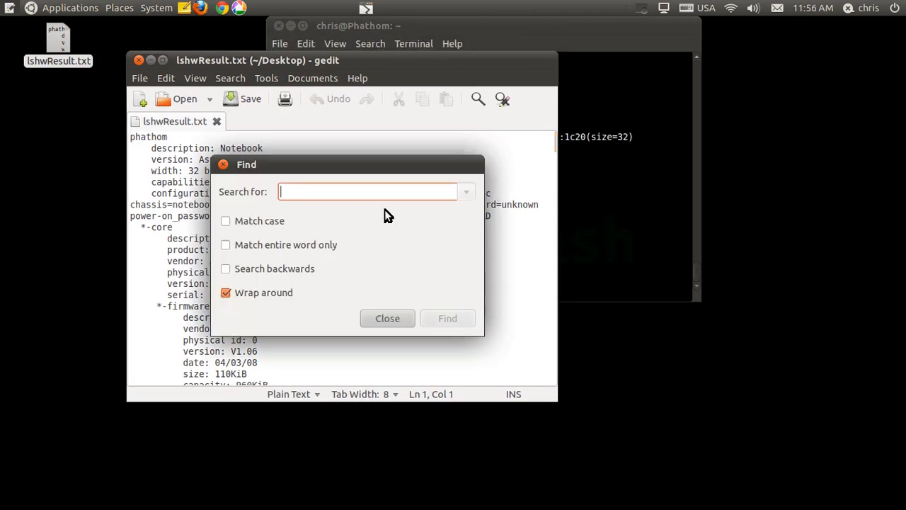
type("wi")
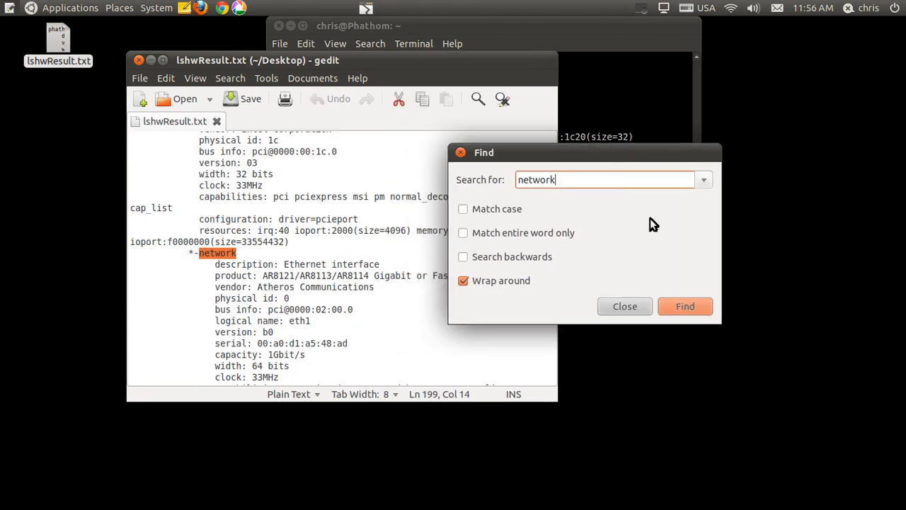
mouse_move(614, 312)
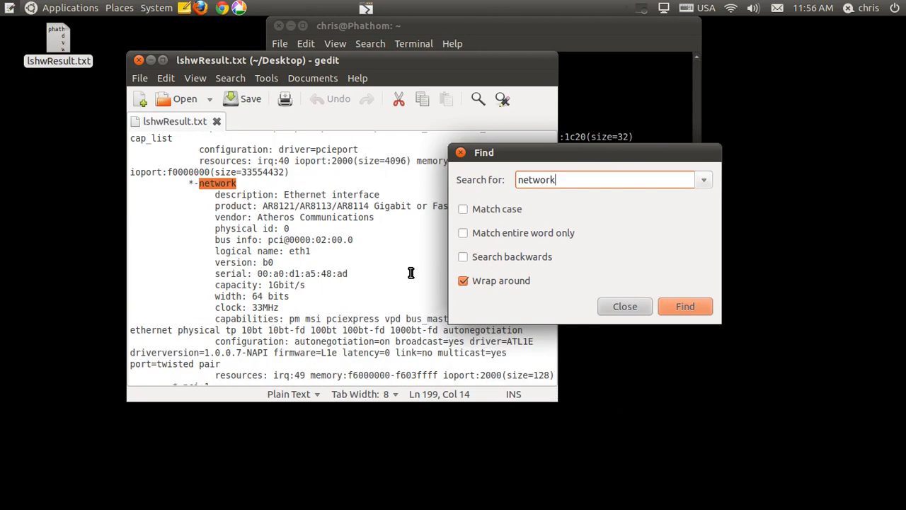
left_click(624, 306)
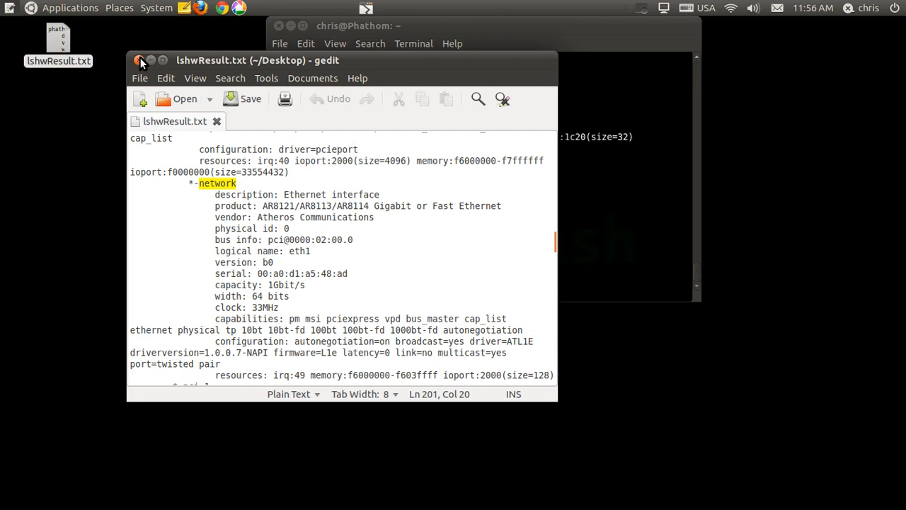
left_click(144, 60)
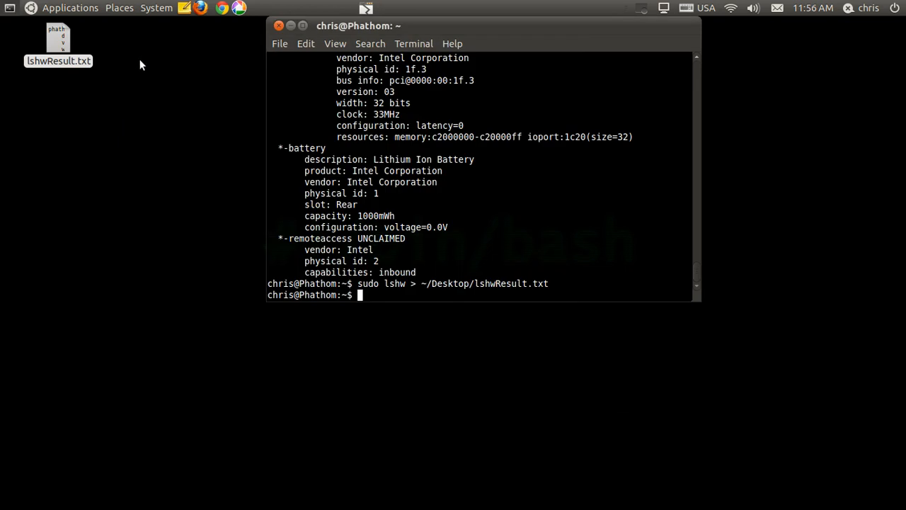
- Launch vi in the terminal and suspend it with Ctrl+Z
left_click(58, 43)
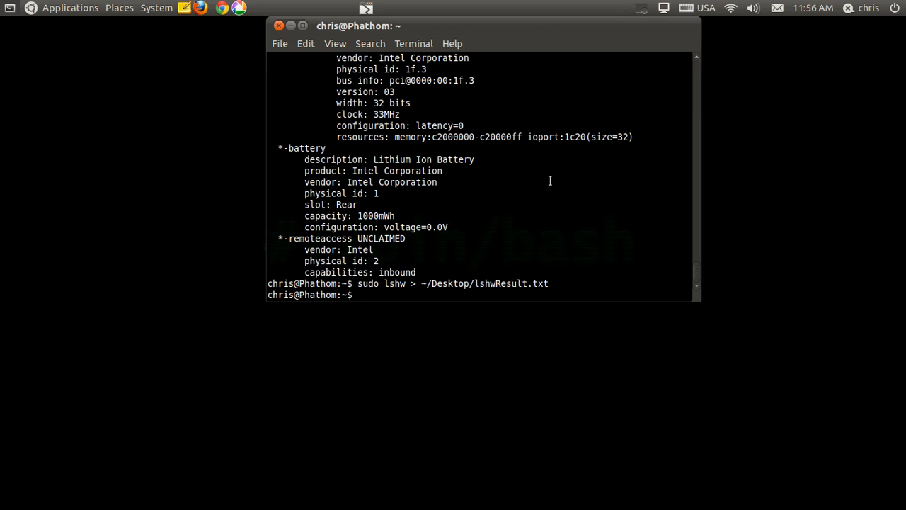
type("v")
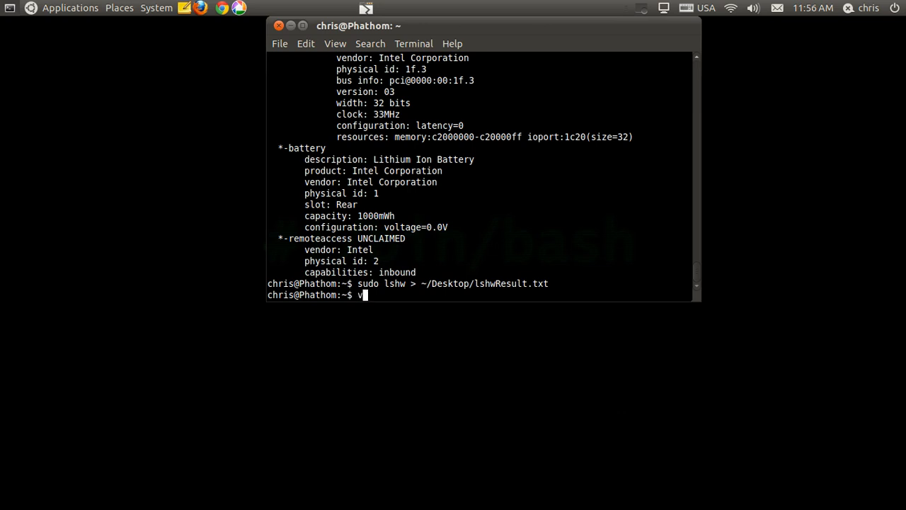
type("i")
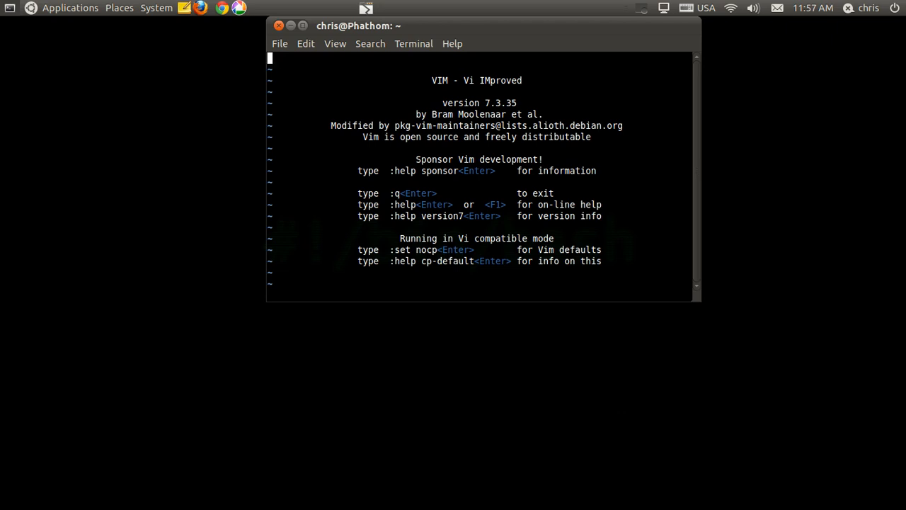
key("ctrl+z")
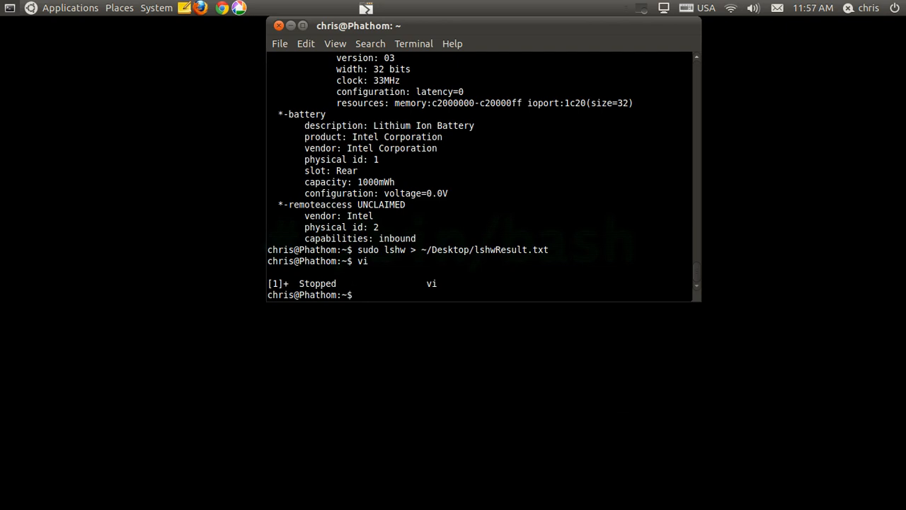
- Launch pico and write "the lazy dog"
key("Return")
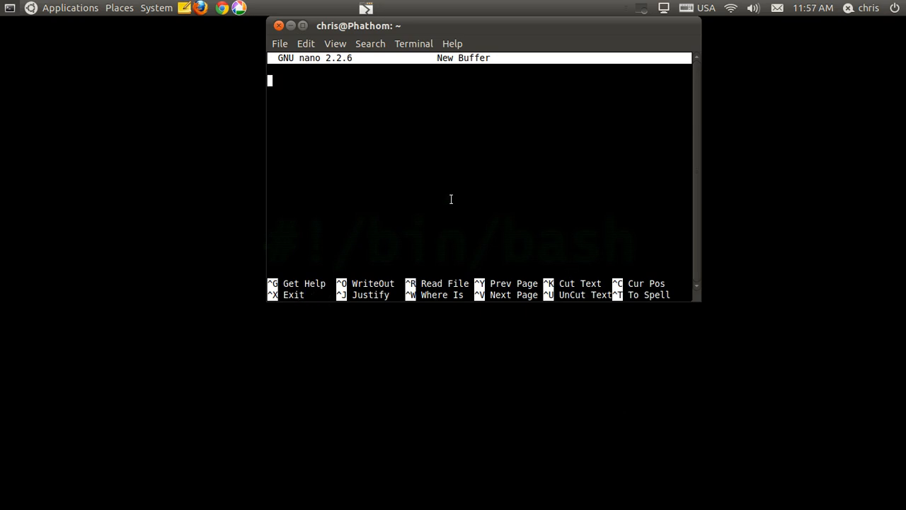
type("t")
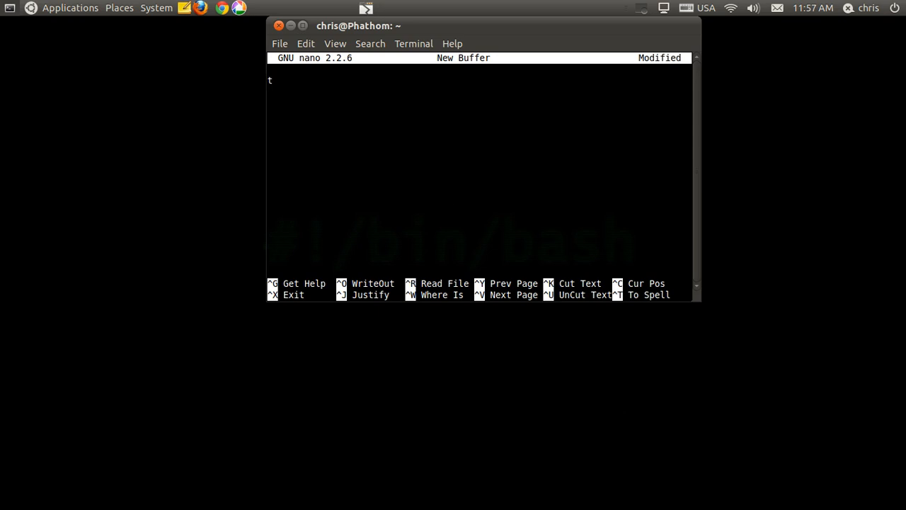
type("he")
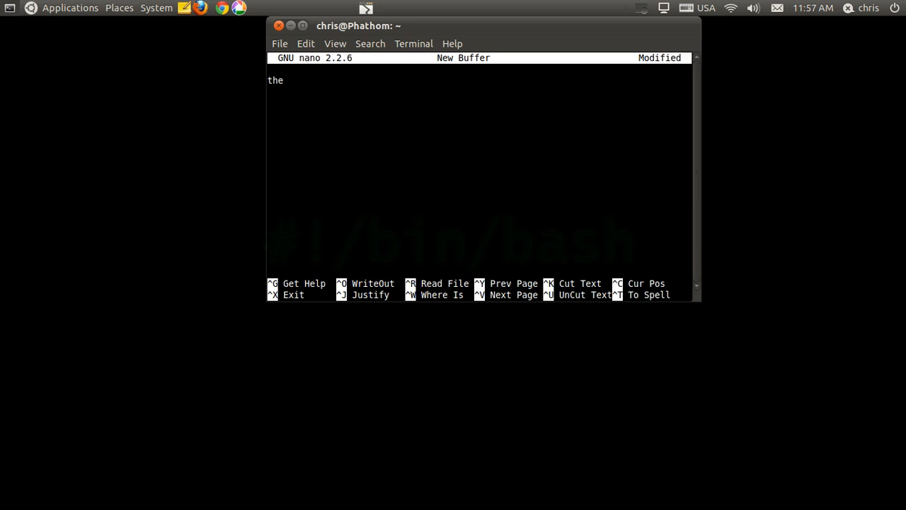
type("lazy dog")
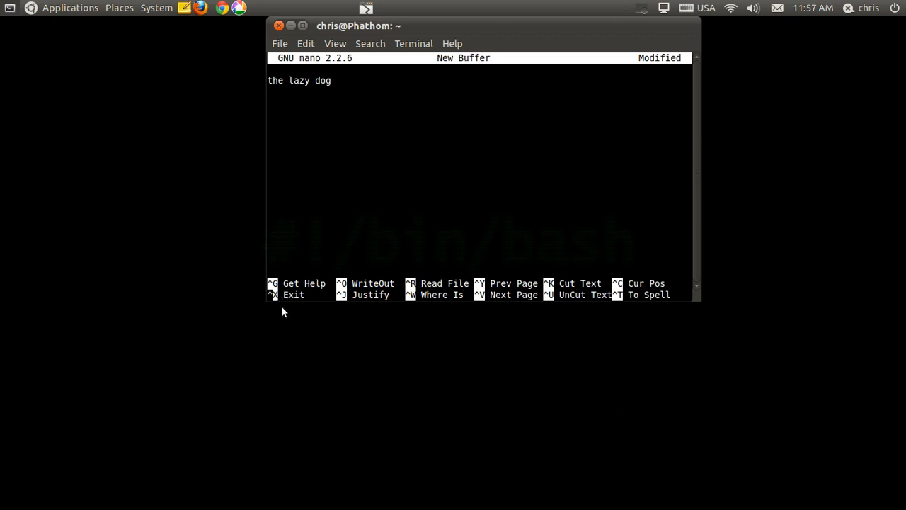
mouse_move(345, 313)
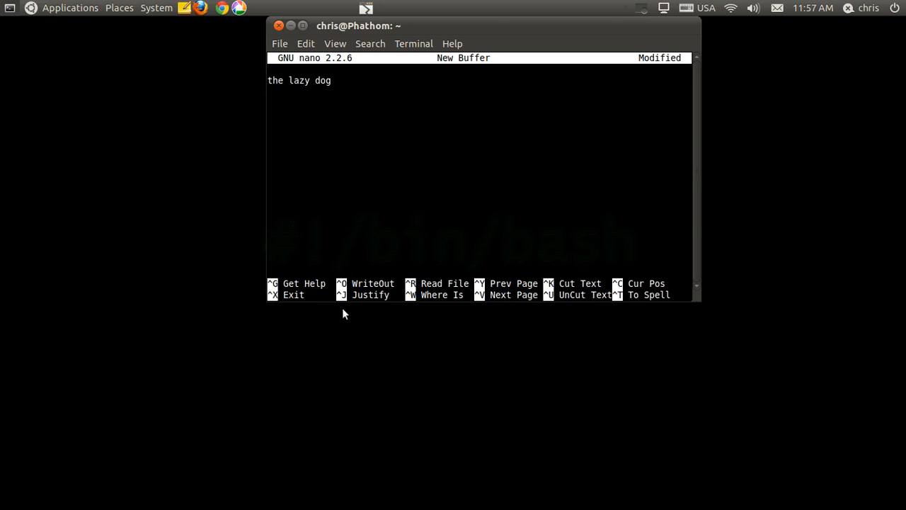
- Exit pico, saving the text as ~/Desktop/file.txt
key("ctrl+x")
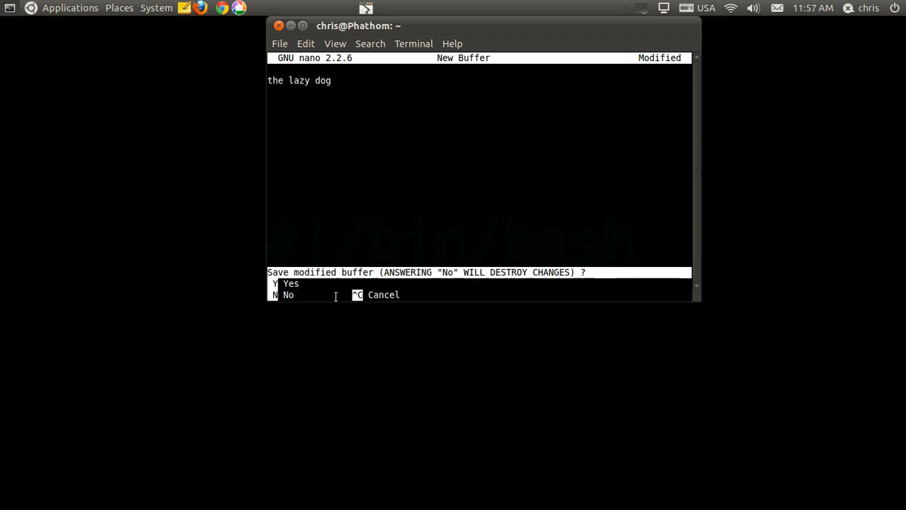
mouse_move(388, 272)
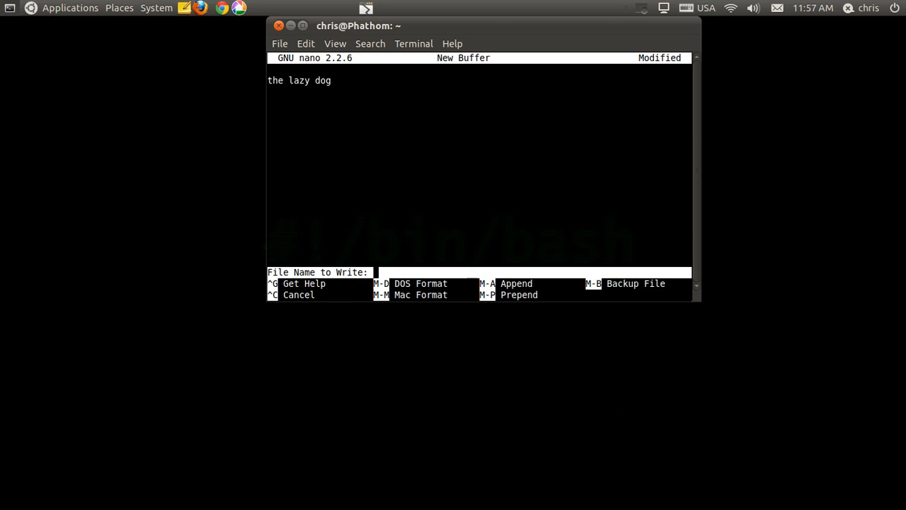
type("~/")
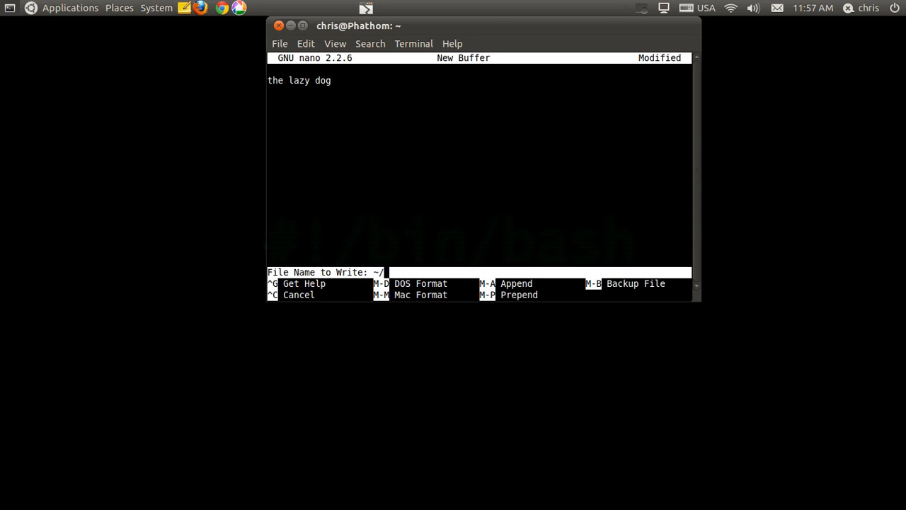
type("Desktop/")
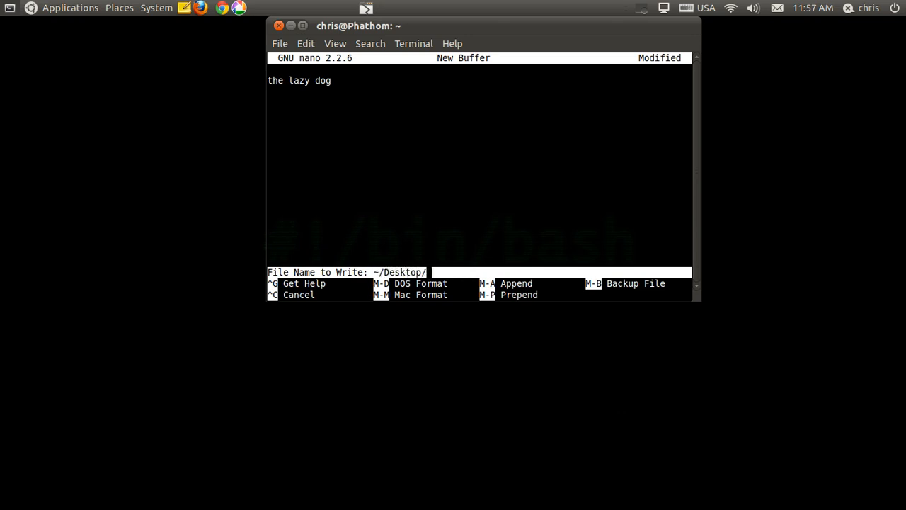
type("file.t")
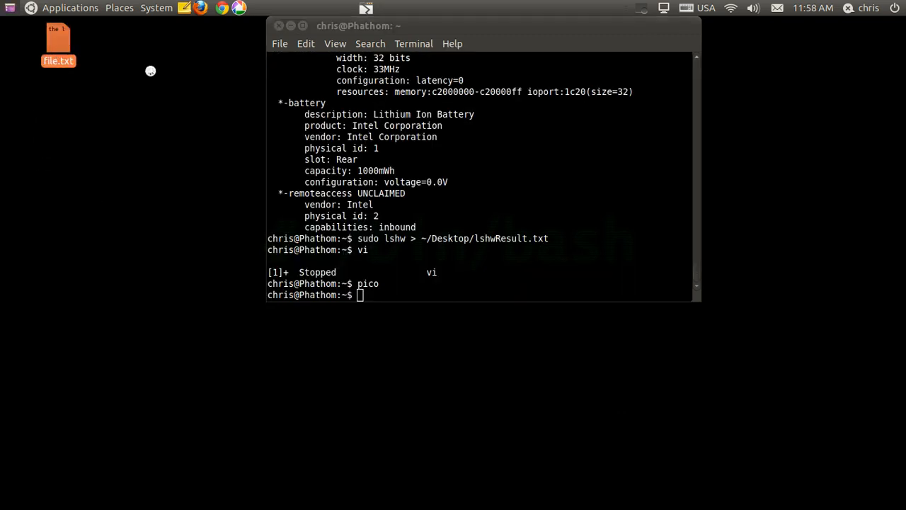
- Close the terminal window and bring up the screen orientation options from the top panel
double_click(58, 37)
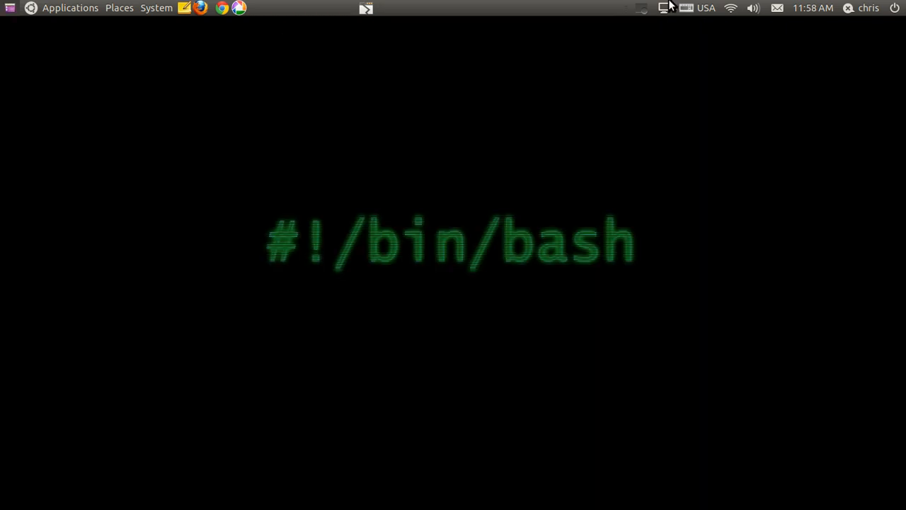
left_click(642, 10)
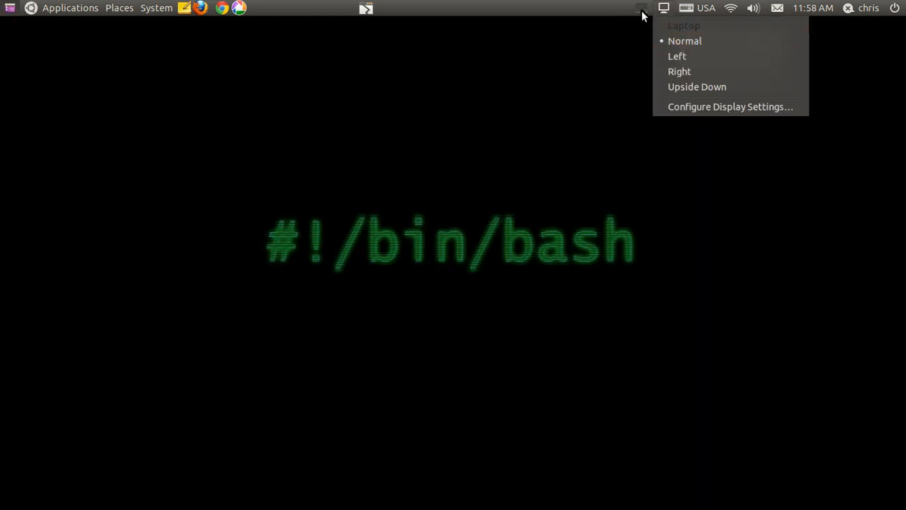